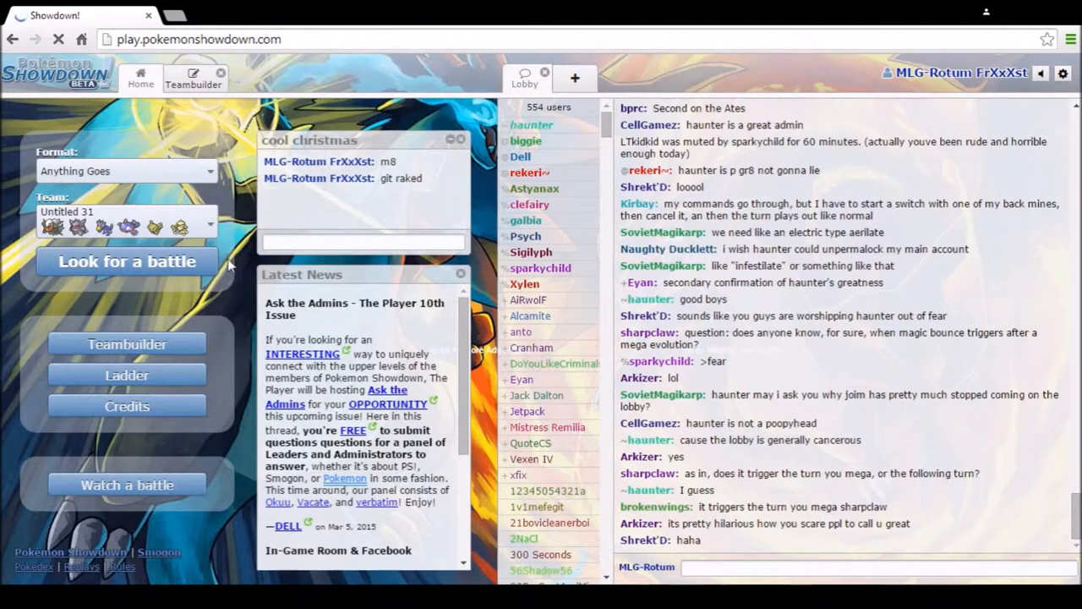
Step: Search for an Anything Goes battle from the lobby
click(126, 260)
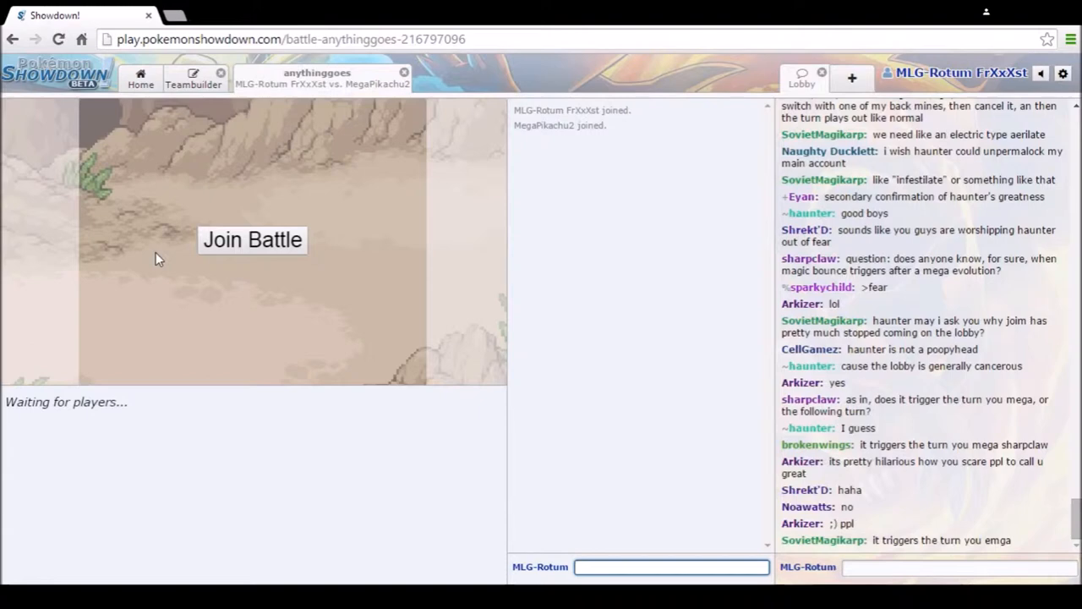
Step: Join the found battle against MegaPikachu2 so turn 1 starts
click(252, 240)
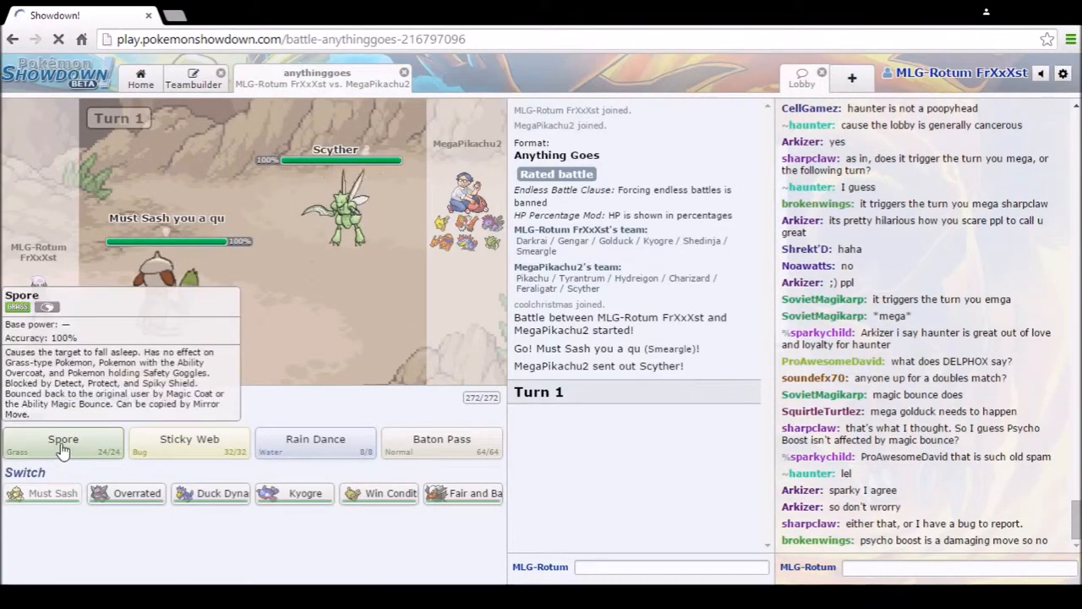
Step: Have Smeargle use Spore on the opposing Scyther
click(62, 440)
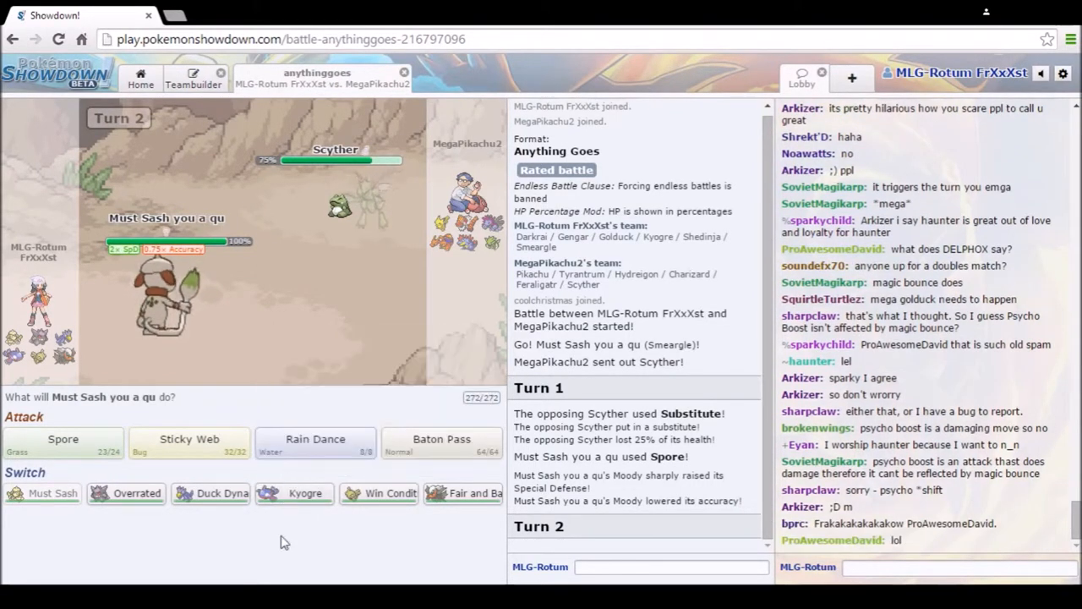
mouse_move(363, 200)
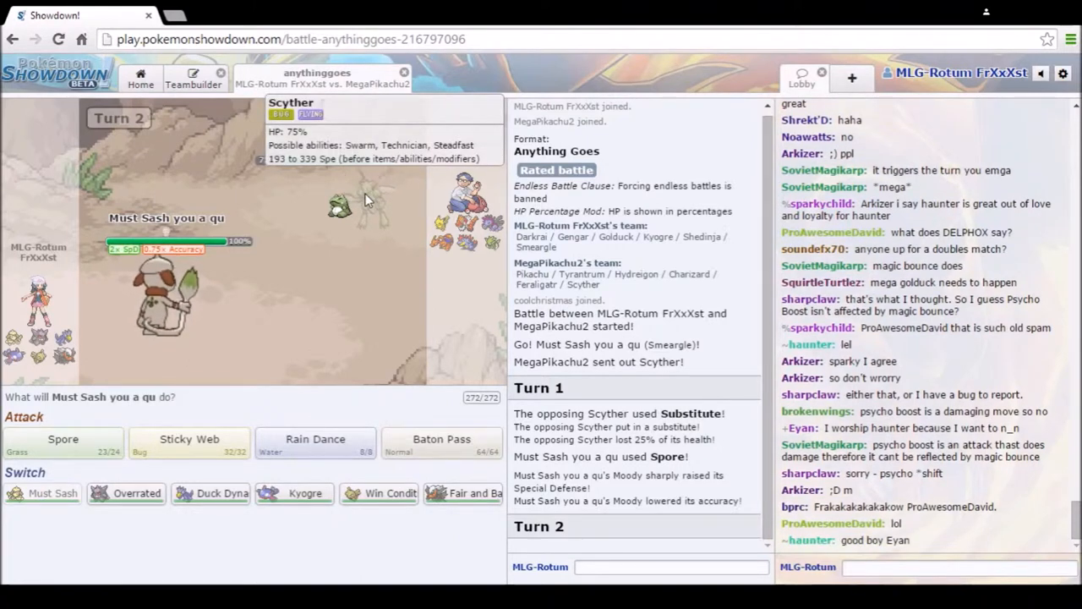
mouse_move(423, 388)
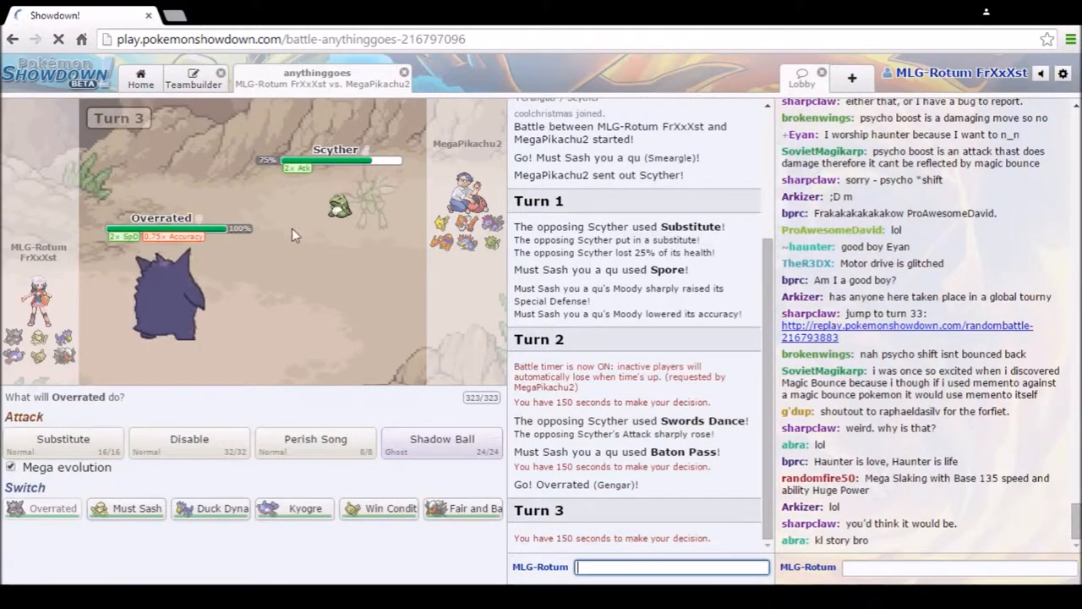
mouse_move(358, 200)
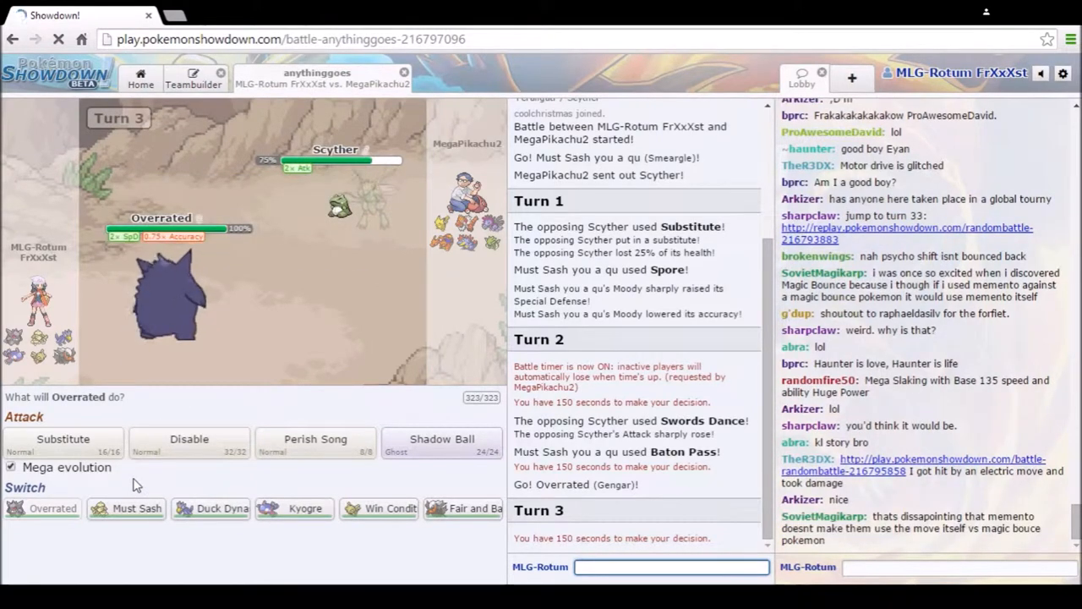
mouse_move(170, 296)
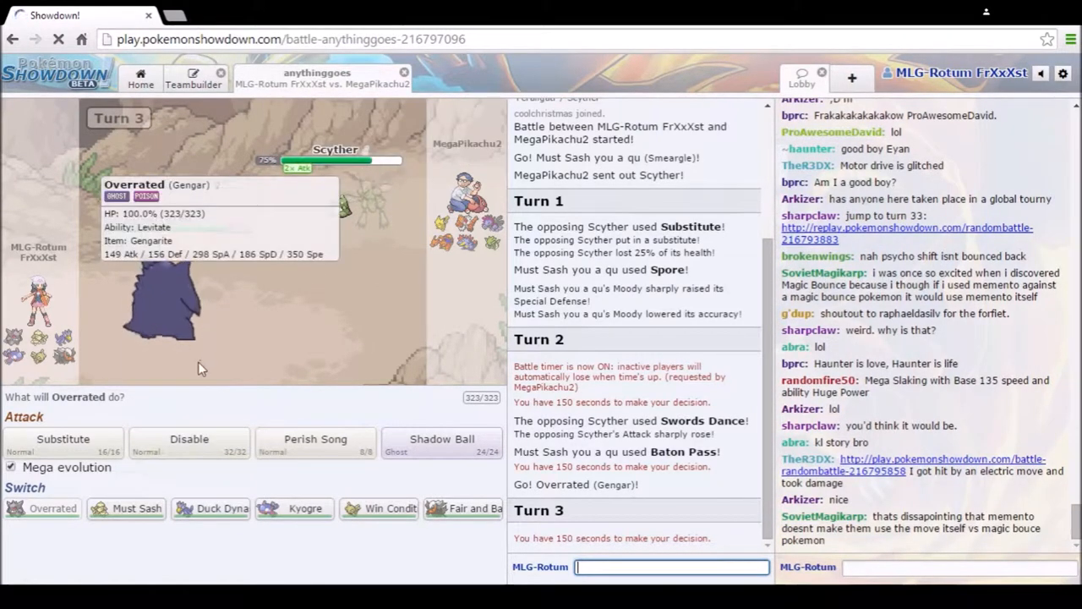
mouse_move(62, 439)
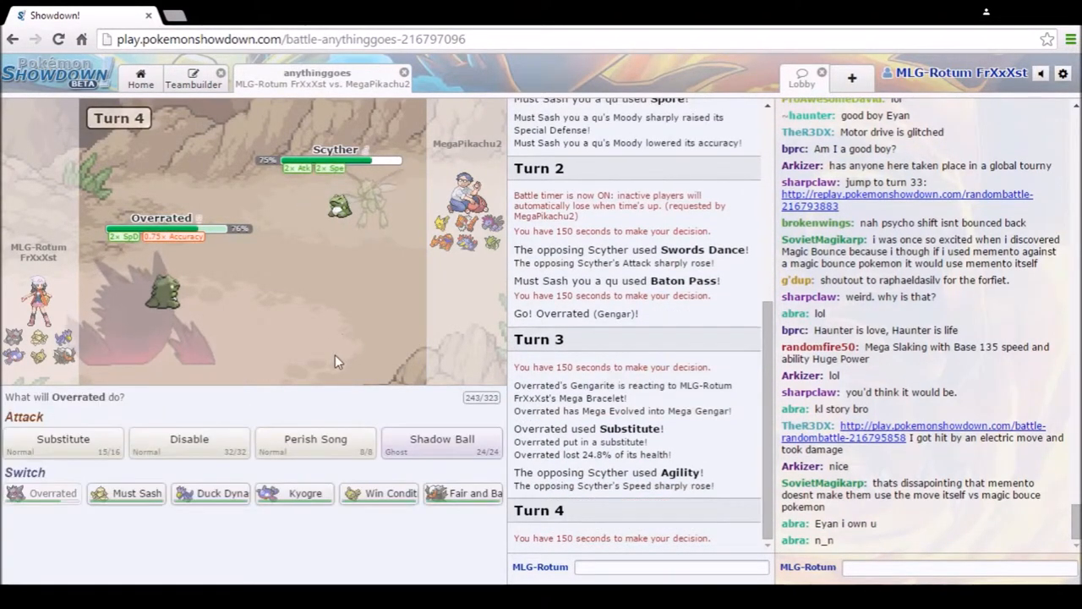
mouse_move(315, 443)
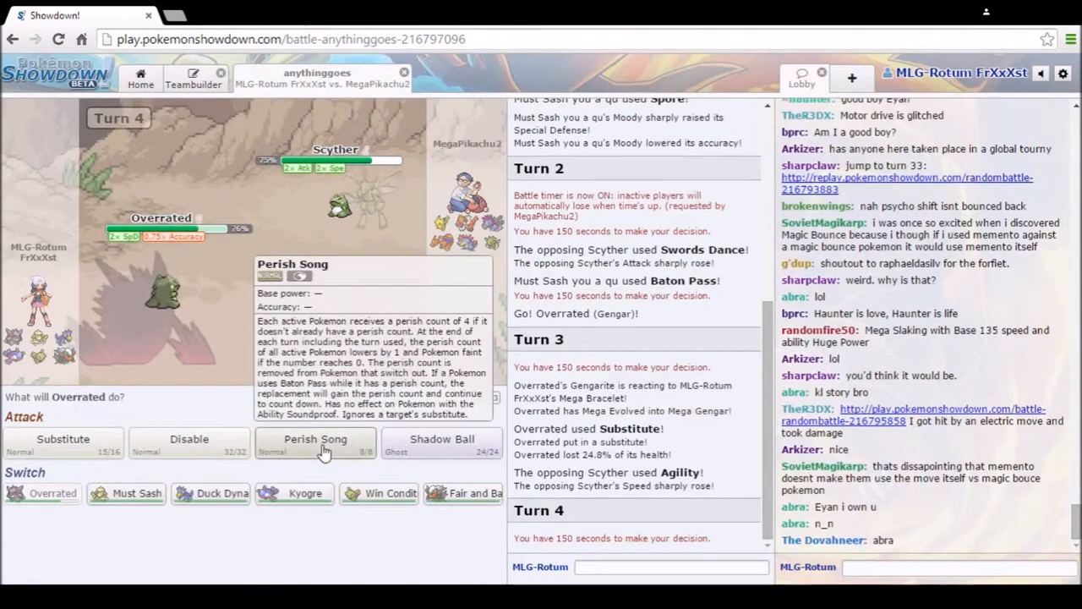
Step: Have Mega Gengar sing Perish Song as Pikachu comes in
click(314, 443)
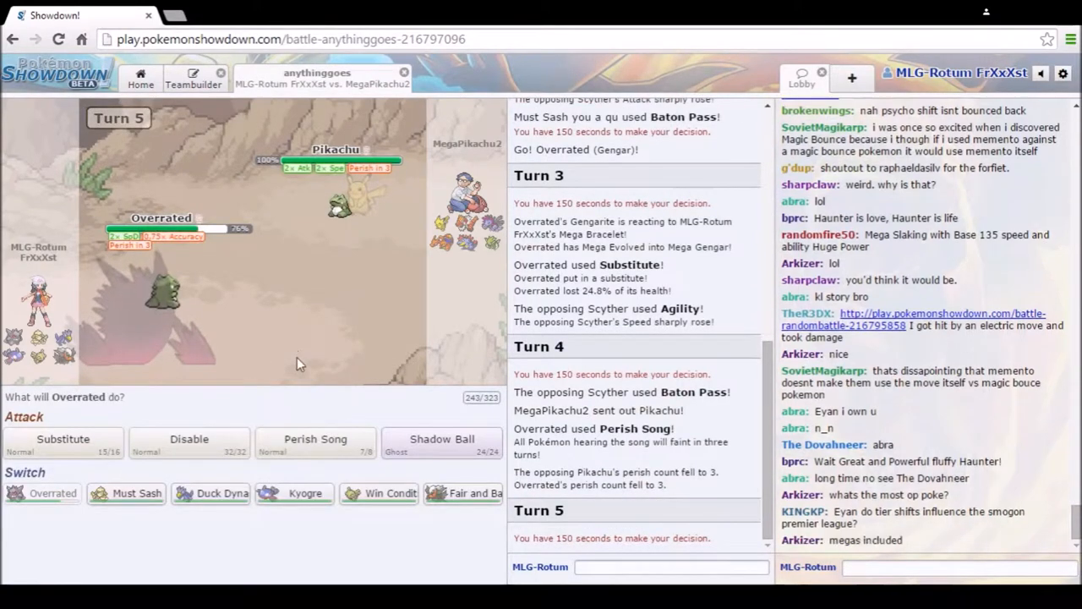
mouse_move(63, 443)
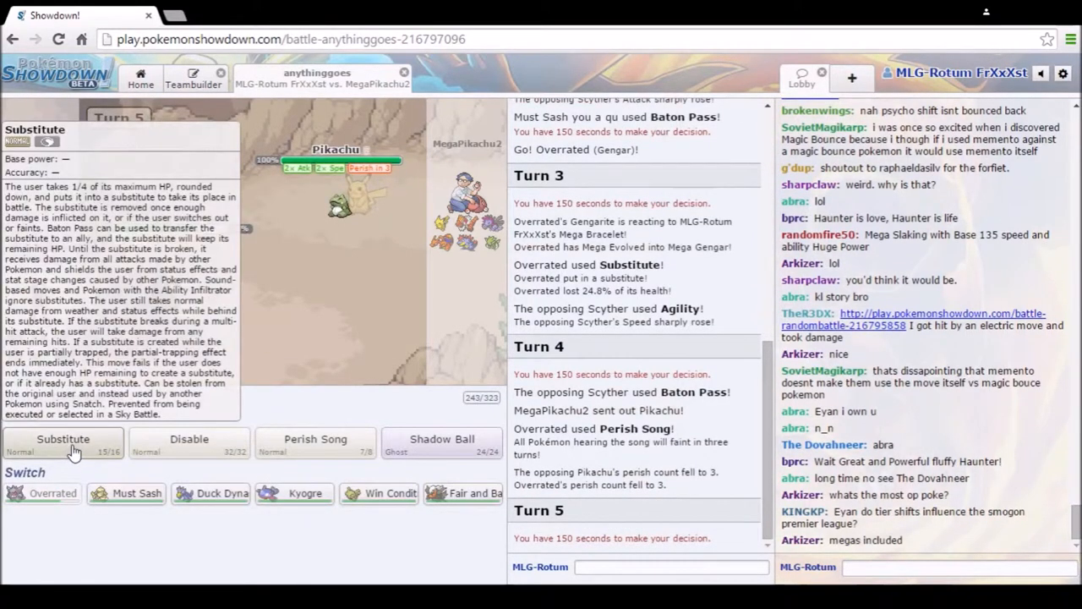
Step: Put up Substitutes for Gengar on turns 5 and 6 while typing 'get o' in chat
click(63, 443)
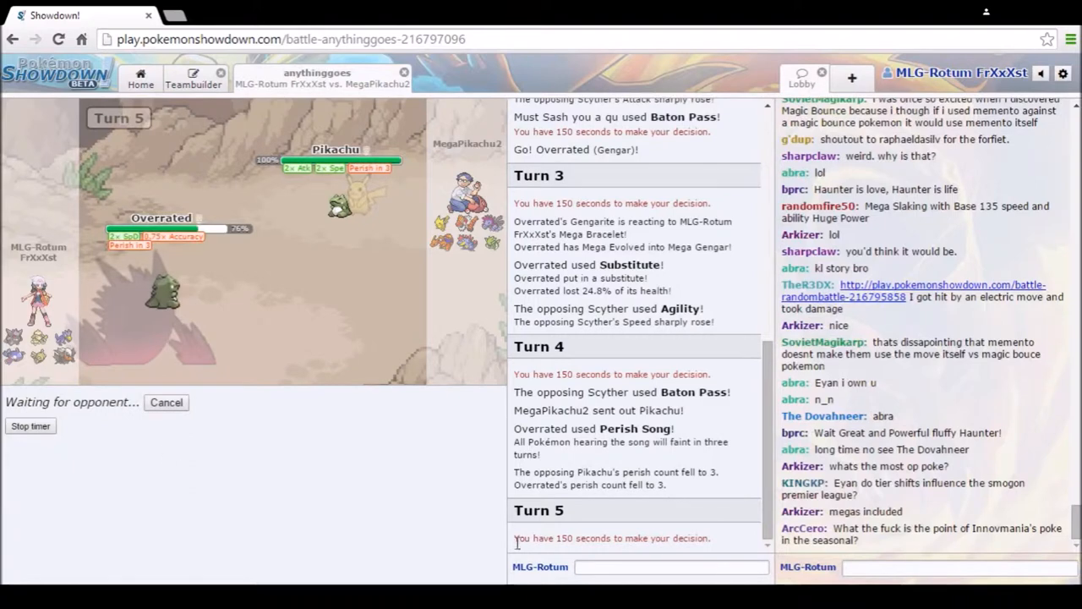
text(get o)
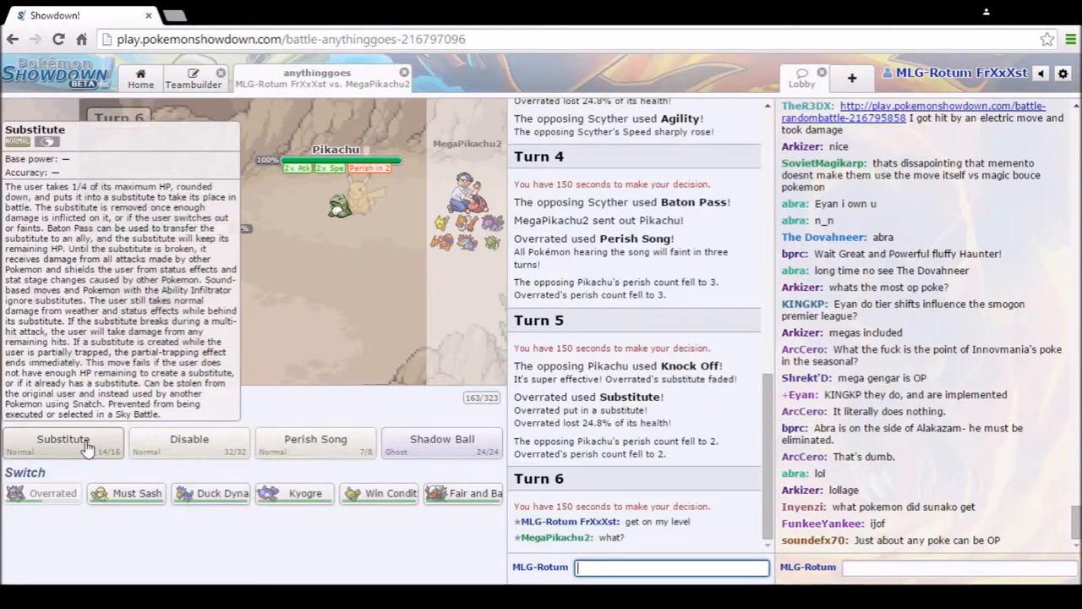
click(64, 443)
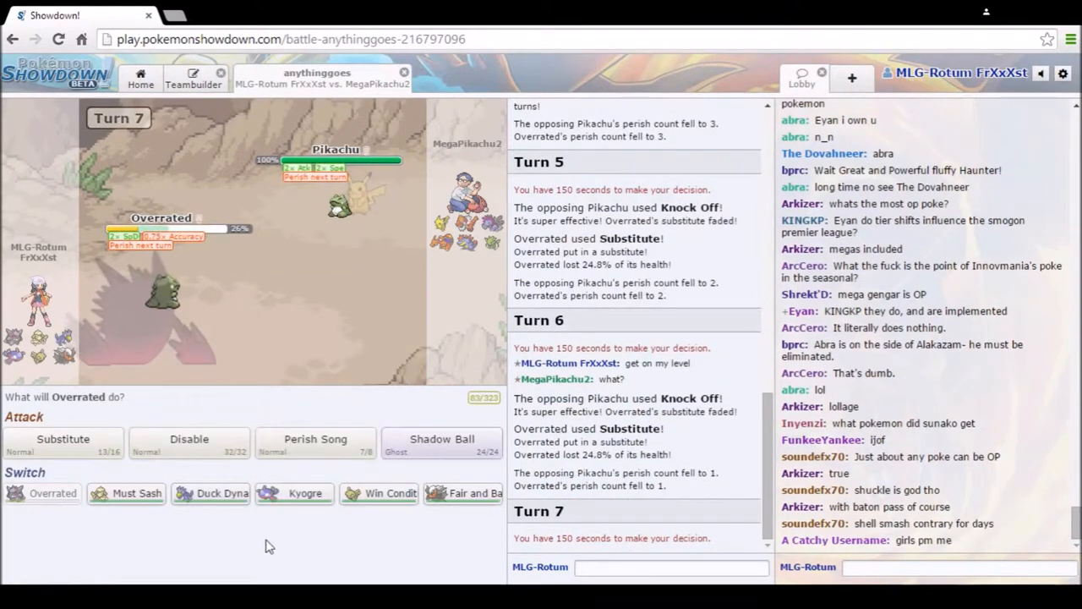
mouse_move(126, 493)
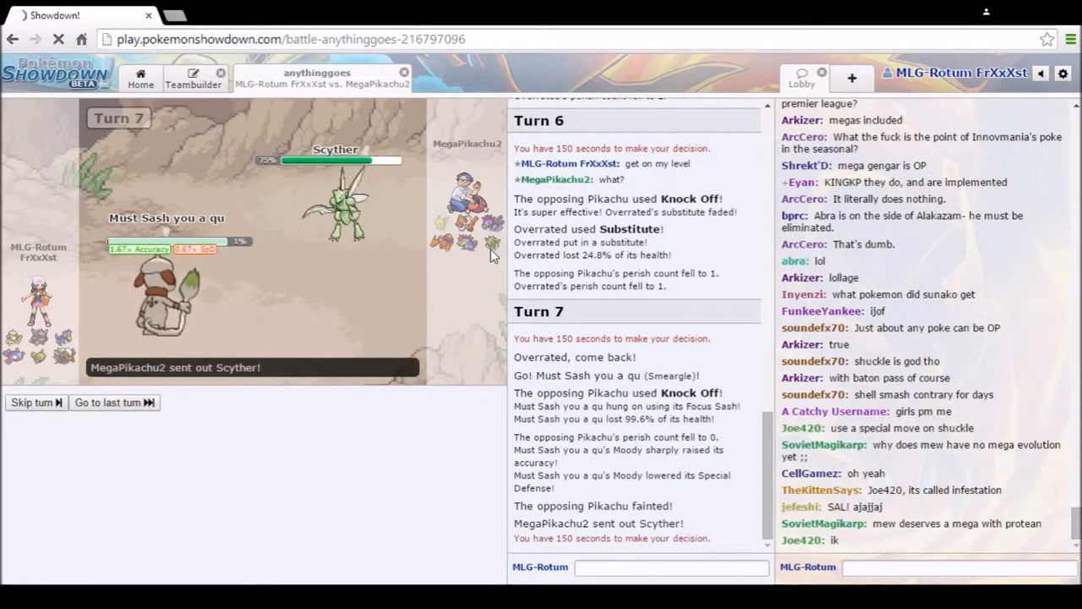
mouse_move(442, 445)
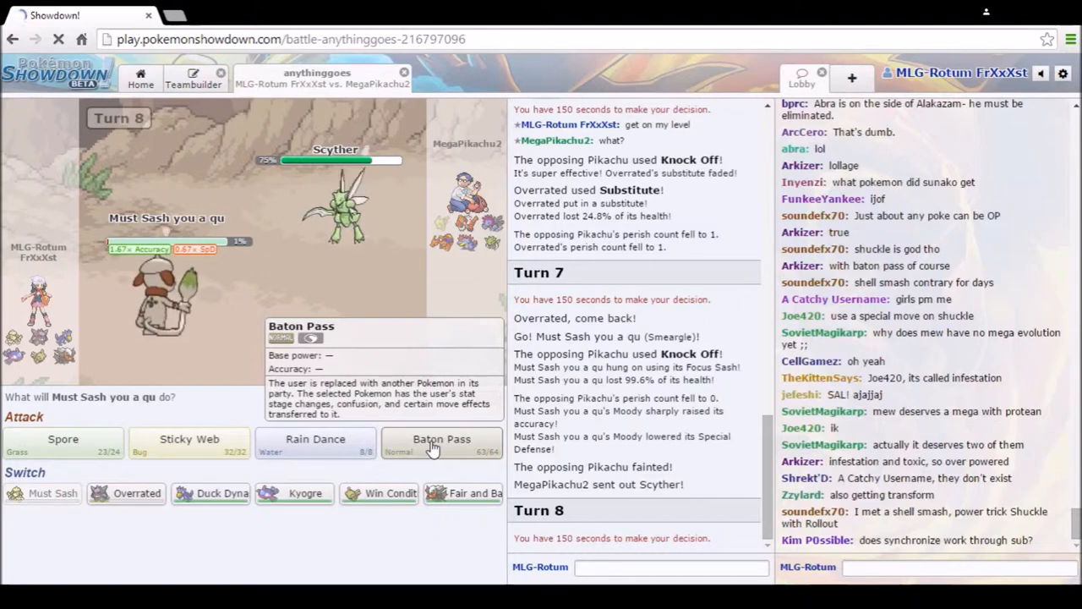
Step: Baton Pass from Smeargle and send Gengar in to receive the boosts
click(441, 443)
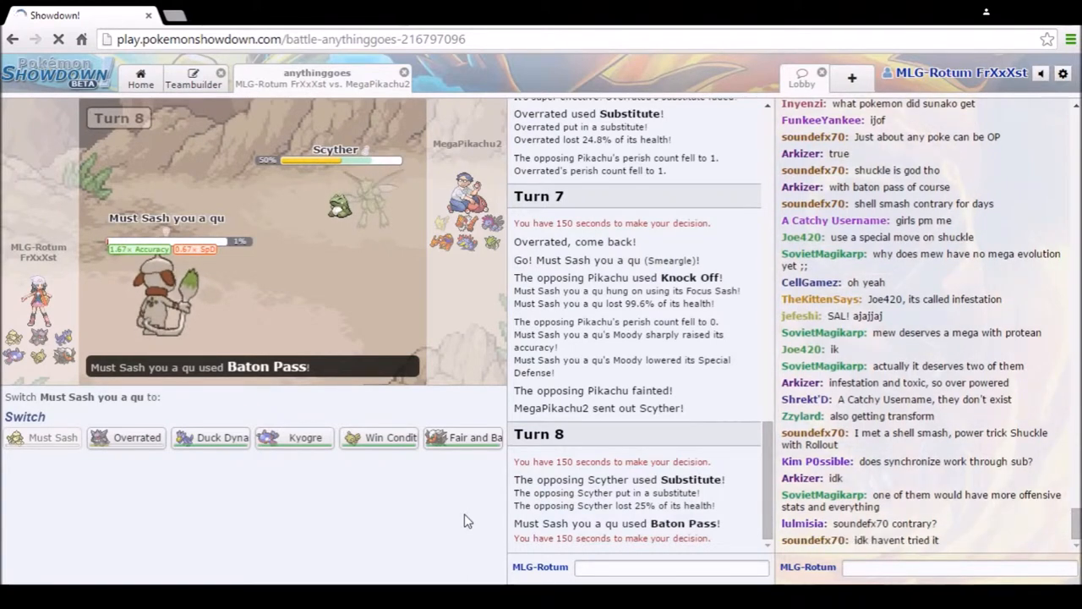
mouse_move(149, 531)
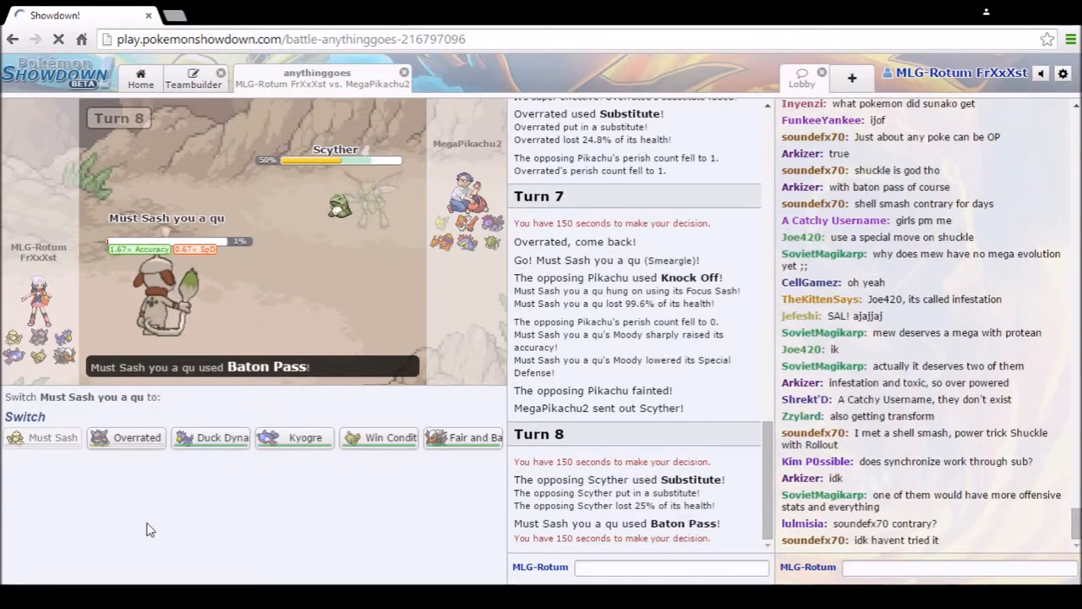
mouse_move(125, 436)
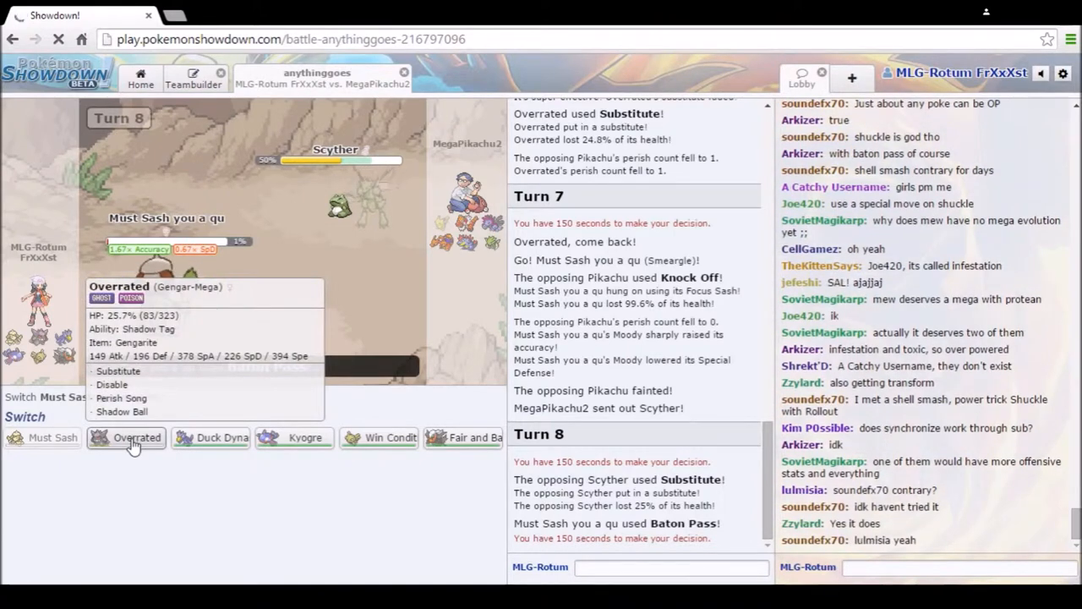
click(126, 436)
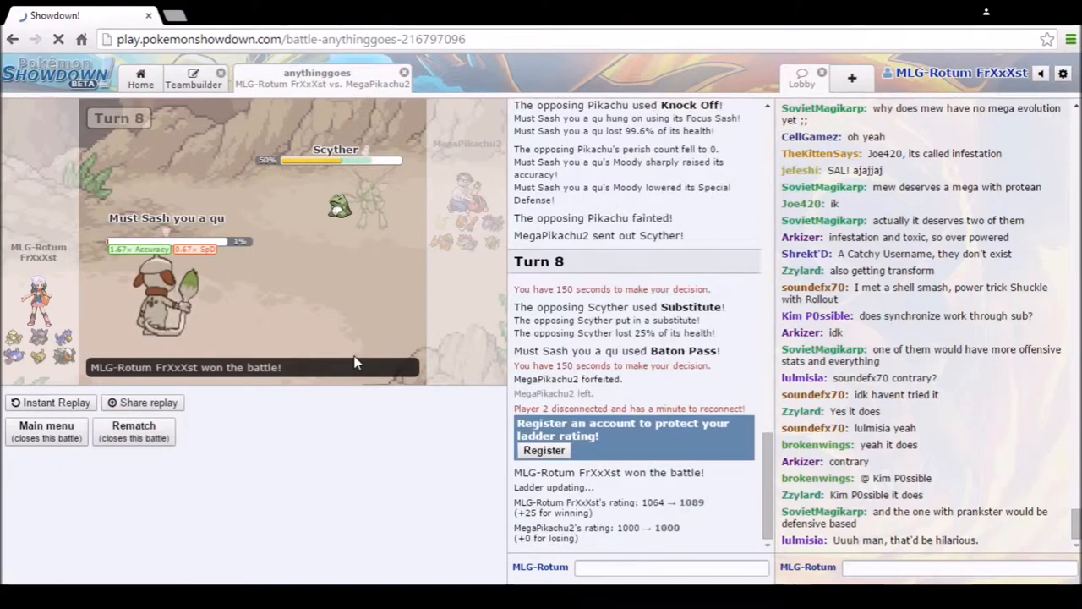
mouse_move(433, 156)
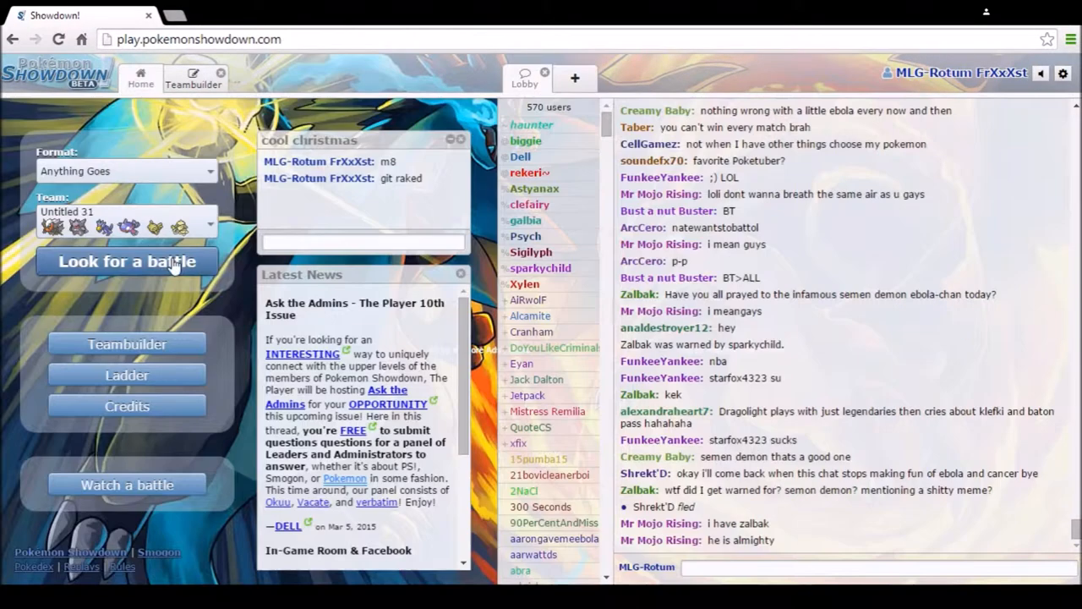
Step: Search for another Anything Goes battle and join the new room against MaKenosies
click(125, 260)
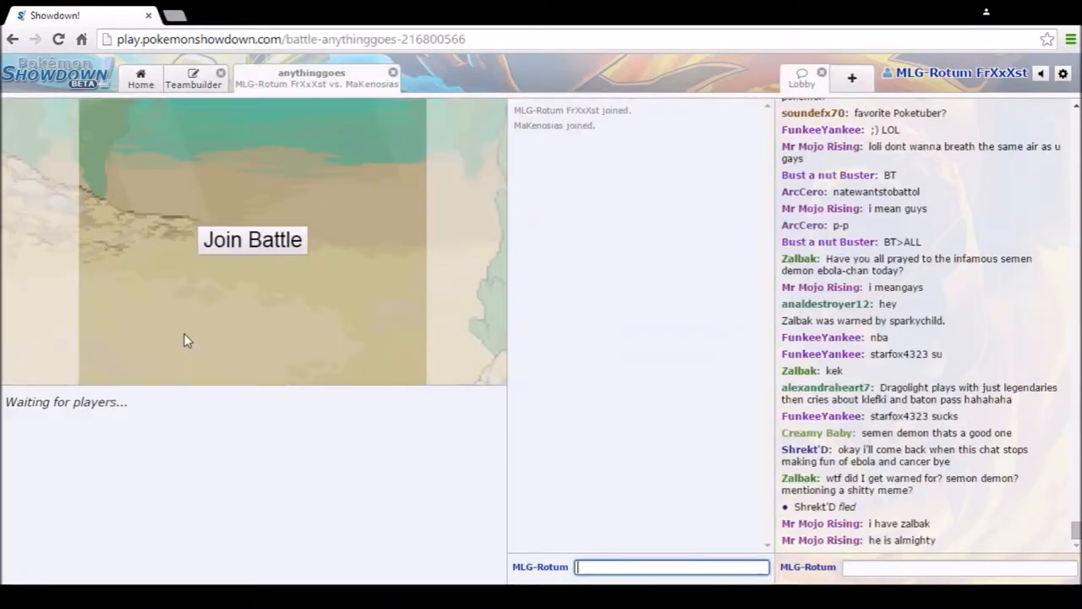
mouse_move(352, 414)
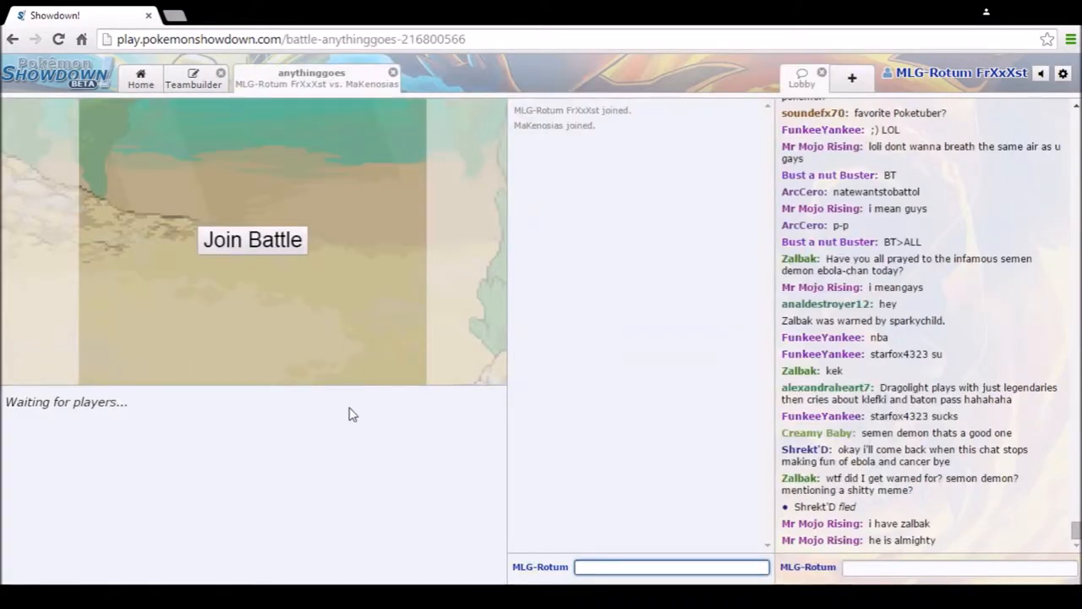
click(252, 240)
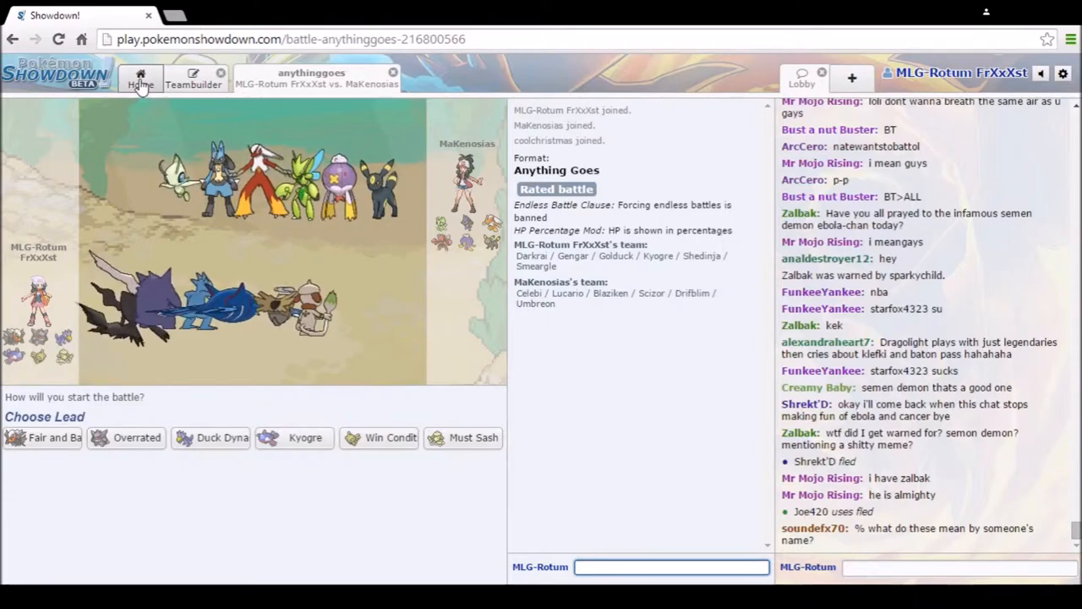
Step: Glance at Home, return to the battle and choose Smeargle (Must Sash) as lead
click(140, 78)
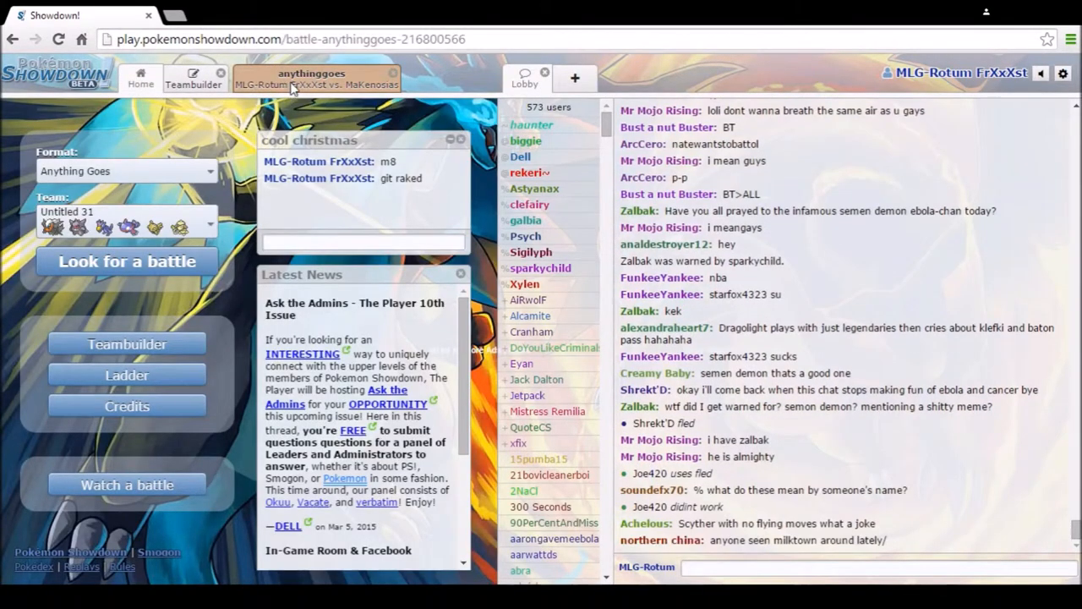
click(311, 78)
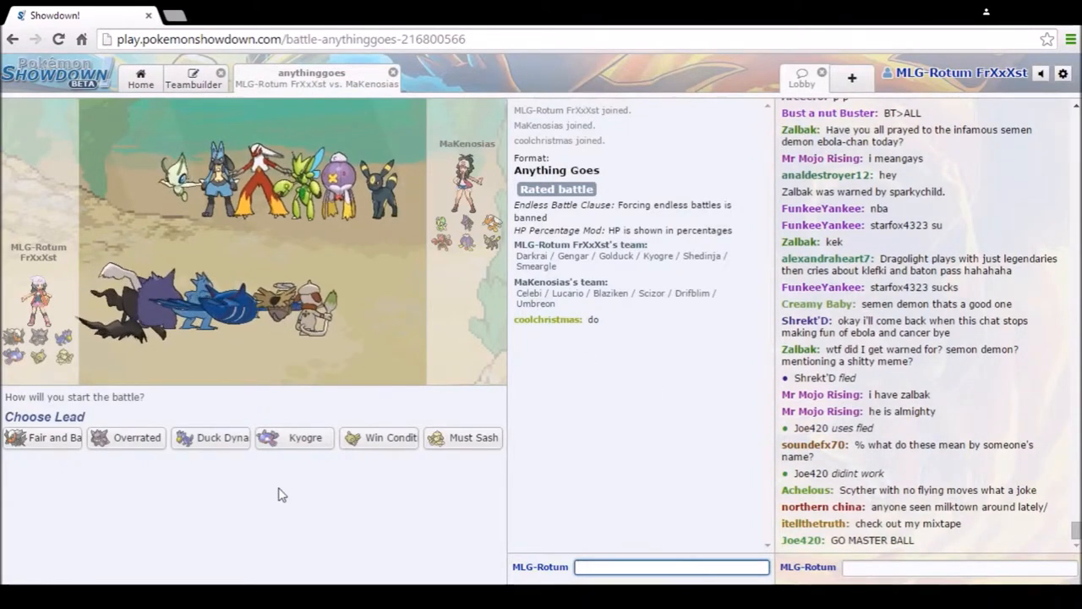
mouse_move(269, 511)
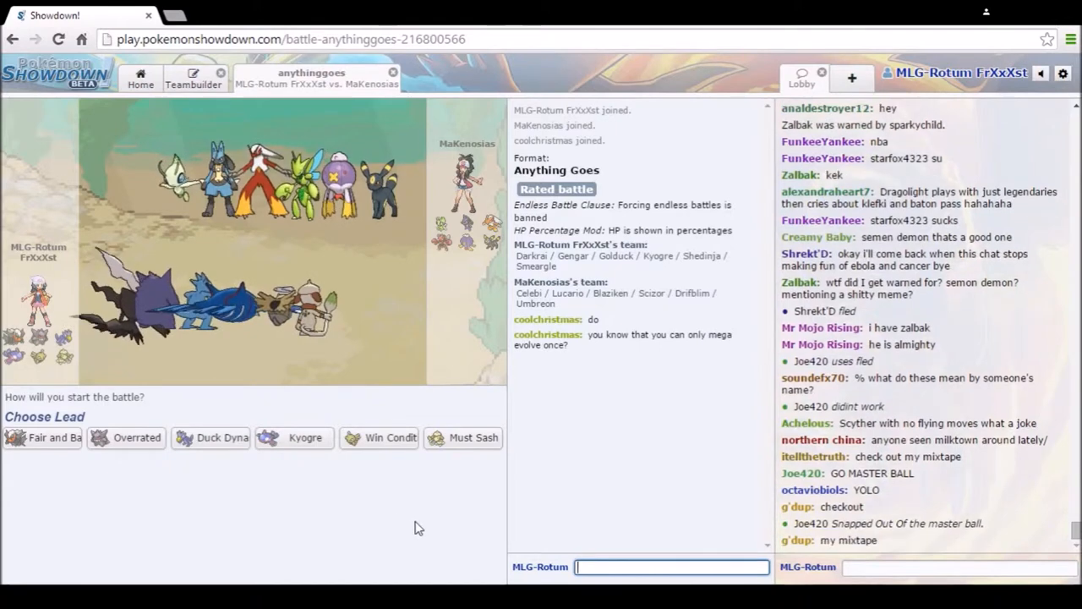
mouse_move(463, 437)
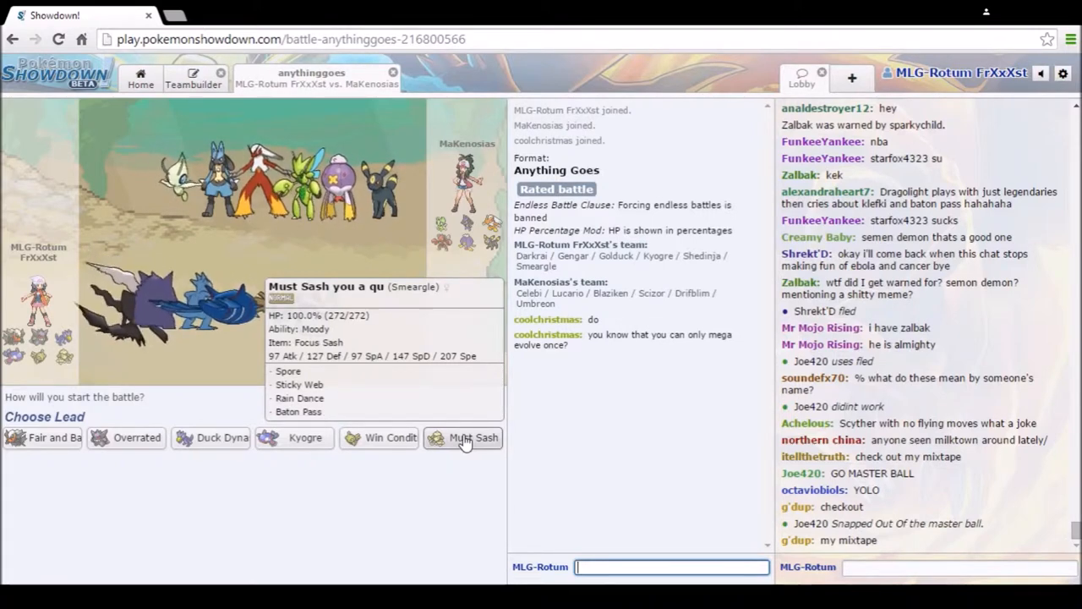
click(473, 437)
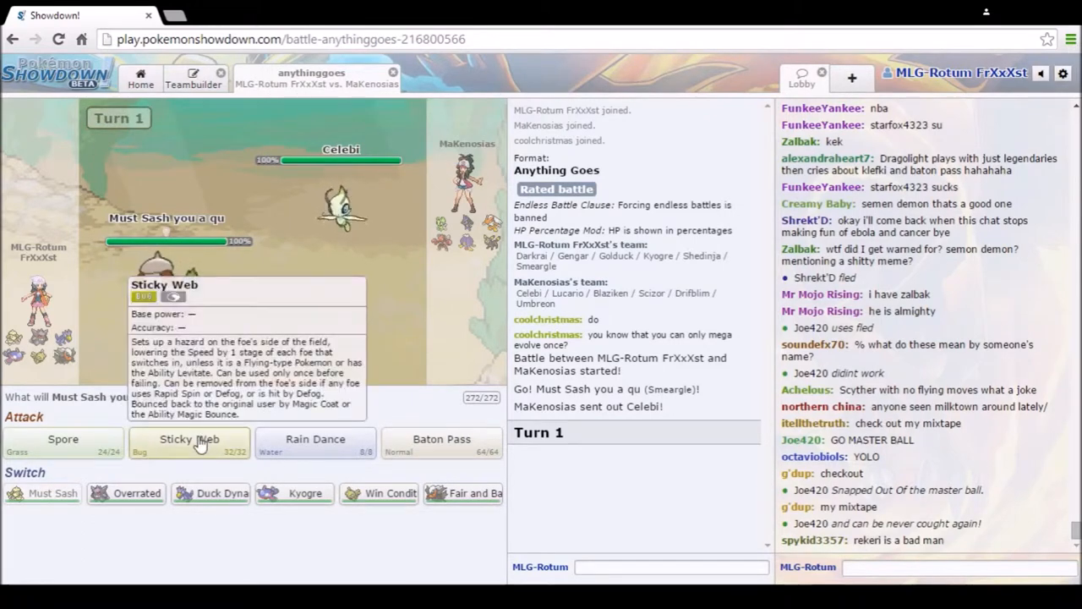
Step: Set Sticky Web, then bring Overrated the Gengar in after Baton Pass
click(190, 440)
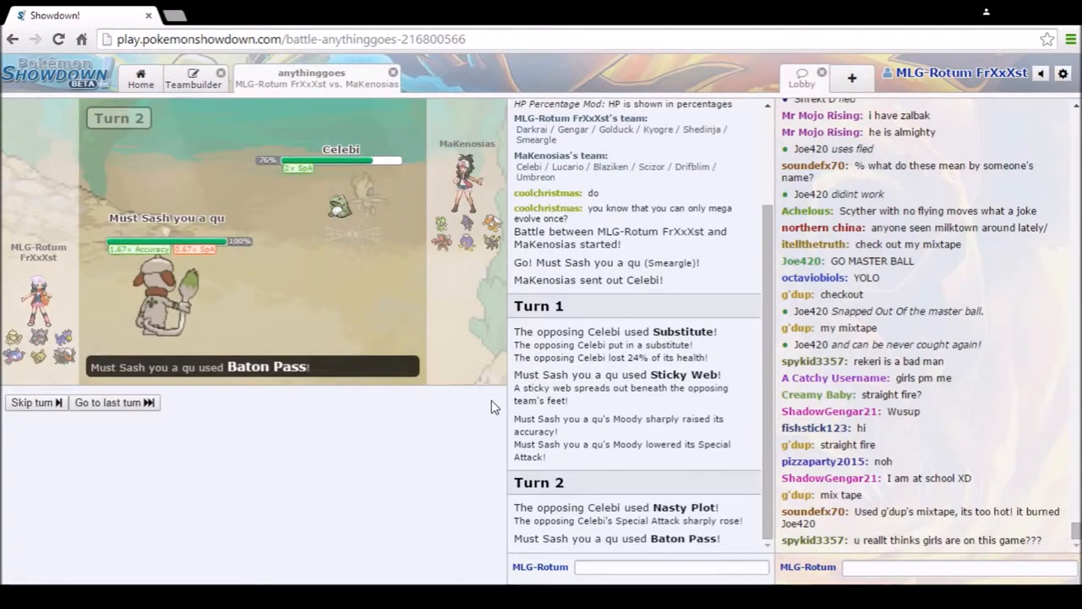
mouse_move(125, 436)
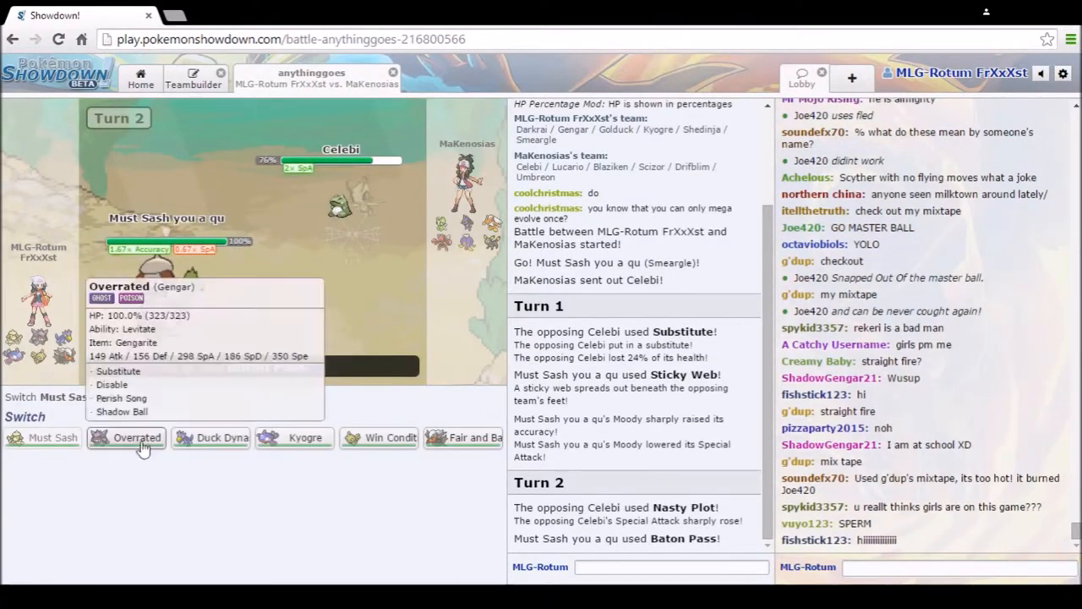
click(136, 437)
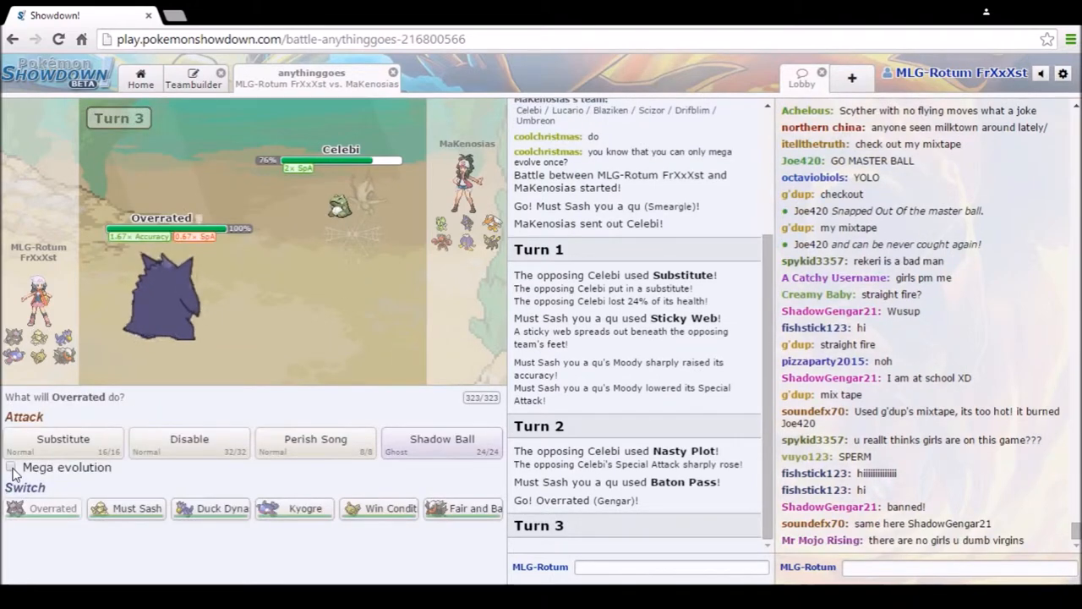
Step: Mega Evolve Overrated with Substitute, sing Perish Song, then Substitute again against Drifblim
click(441, 443)
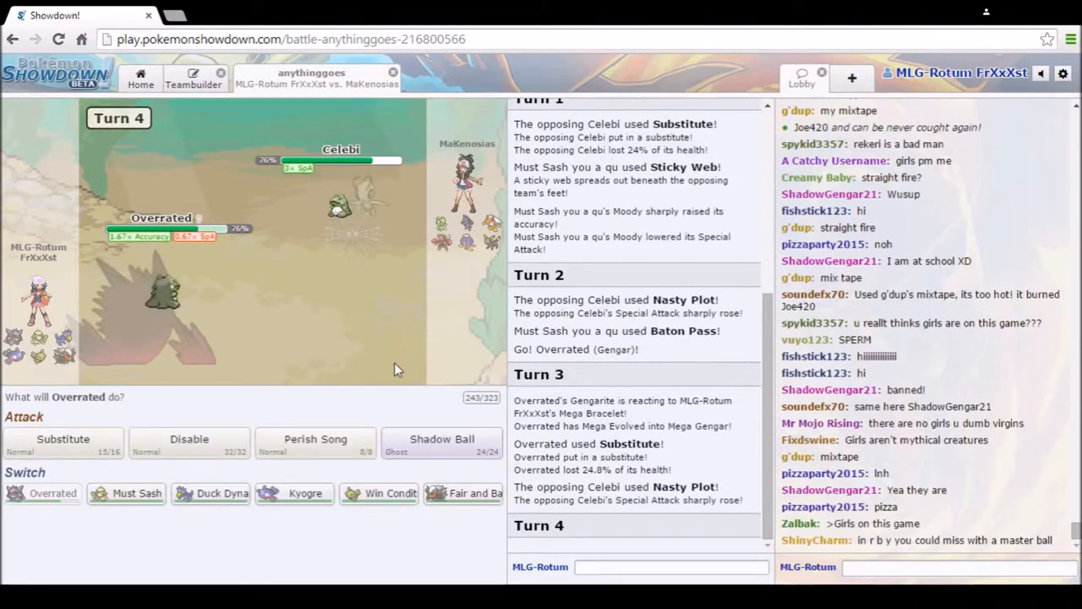
click(442, 444)
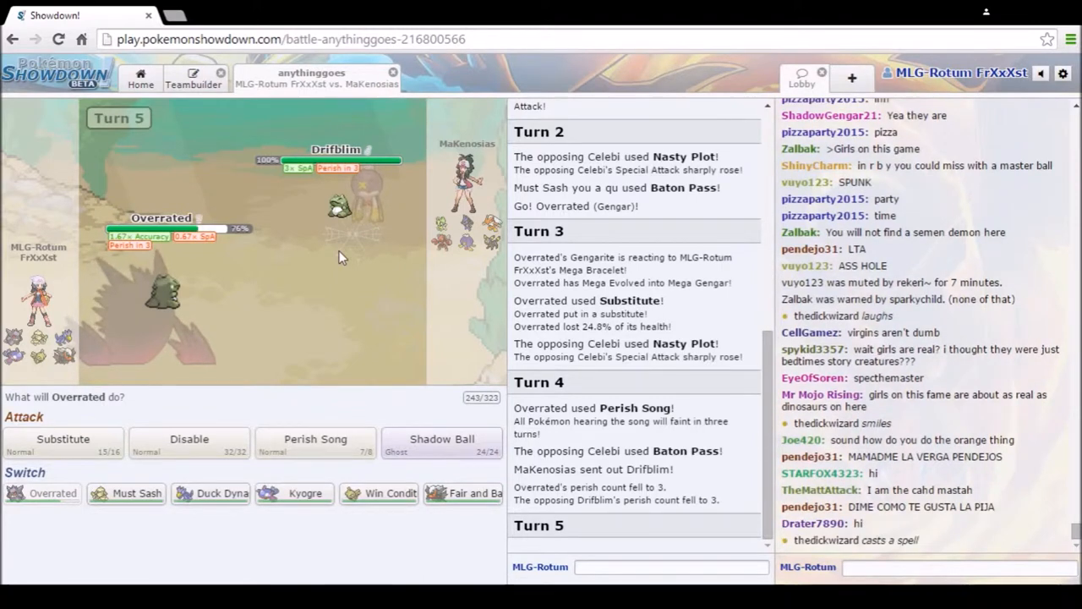
mouse_move(364, 206)
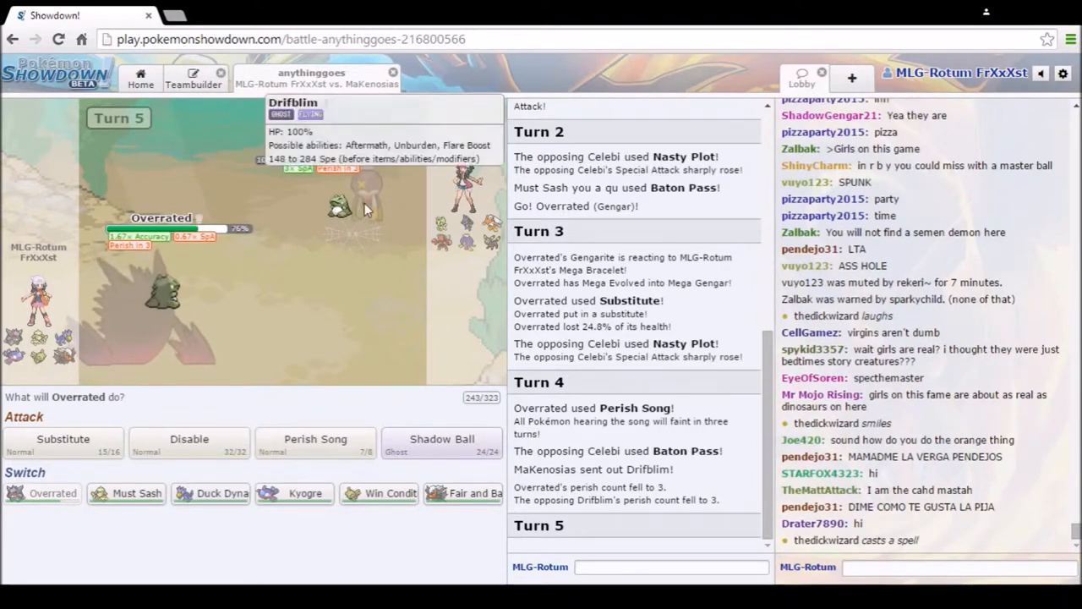
mouse_move(358, 208)
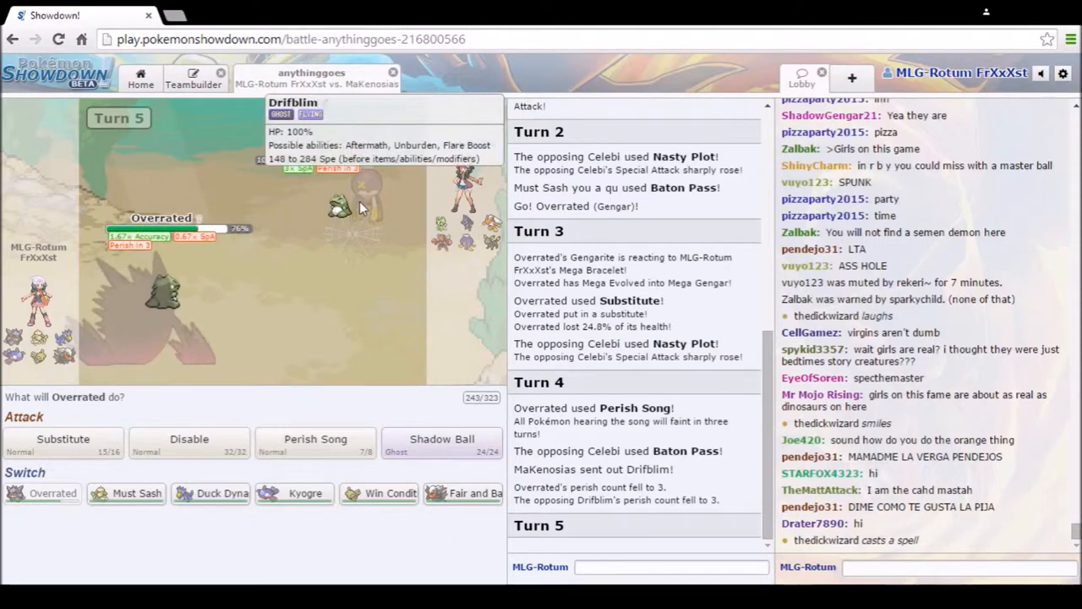
click(442, 440)
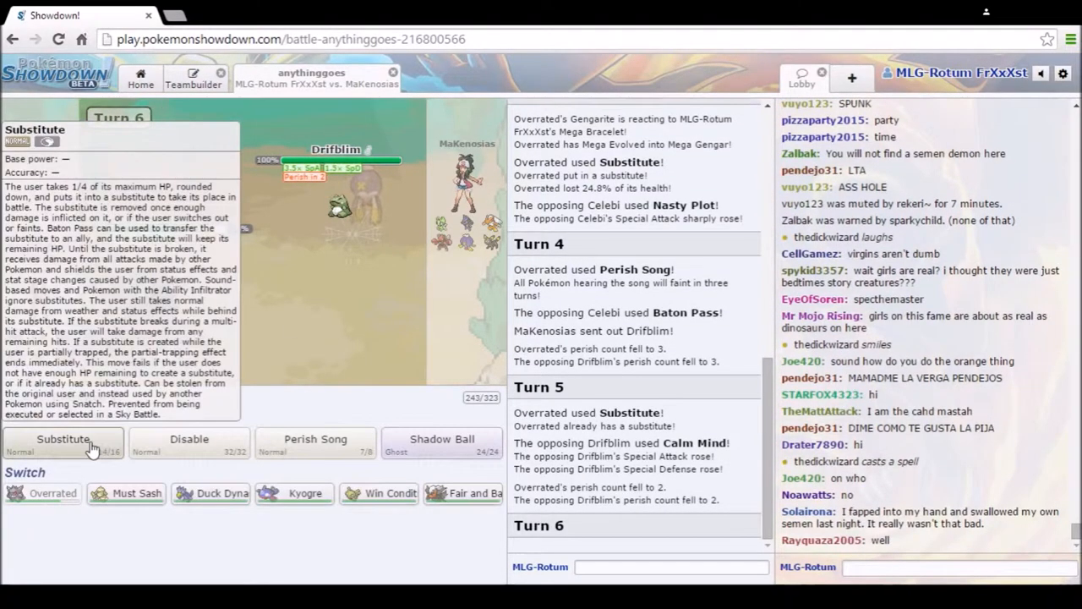
Step: Have Overrated use Substitute again and follow the battle log as the turns play out
click(63, 440)
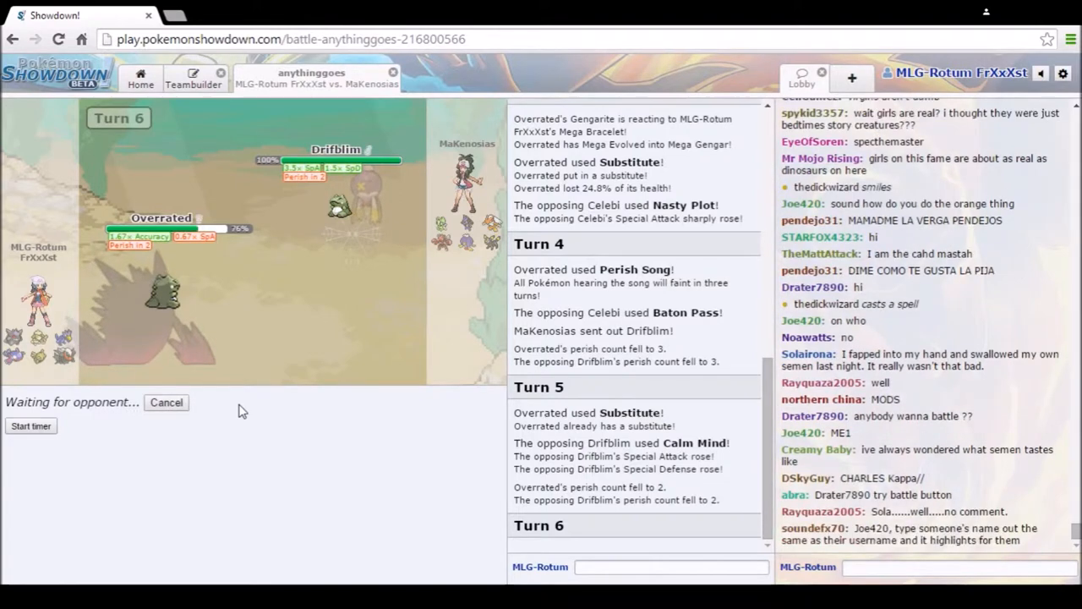
scroll(down, 3)
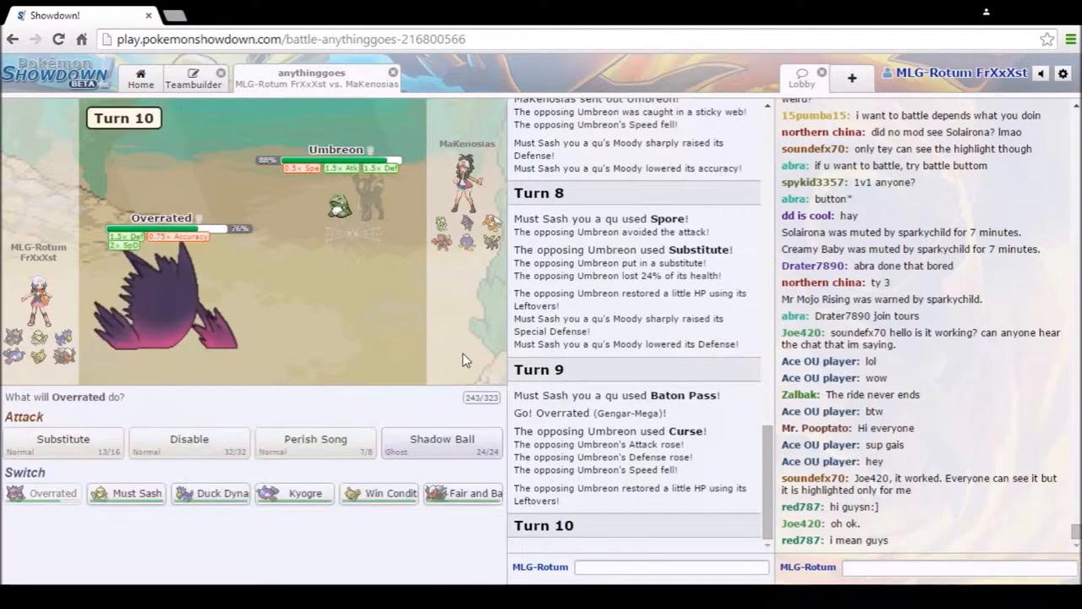
mouse_move(352, 399)
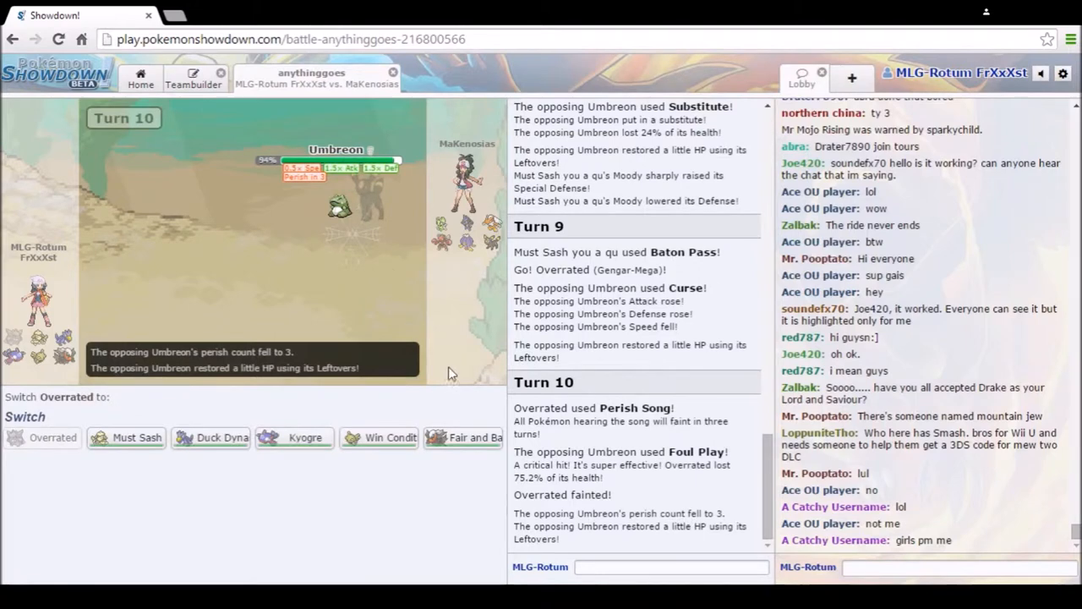
mouse_move(464, 437)
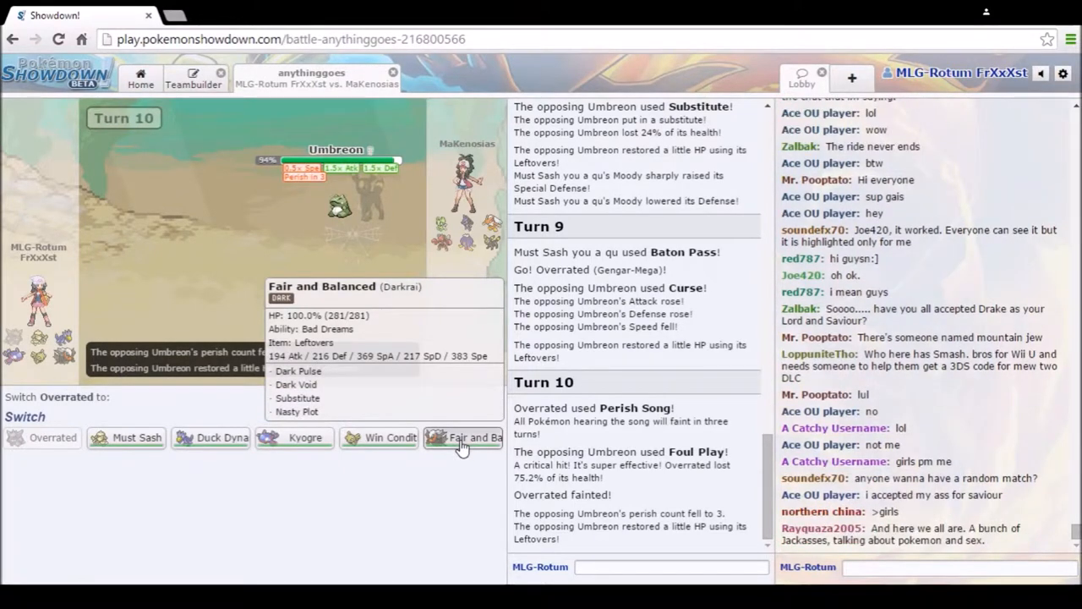
Step: Switch in Fair and Balanced (Darkrai) to replace the fainted Overrated
click(464, 436)
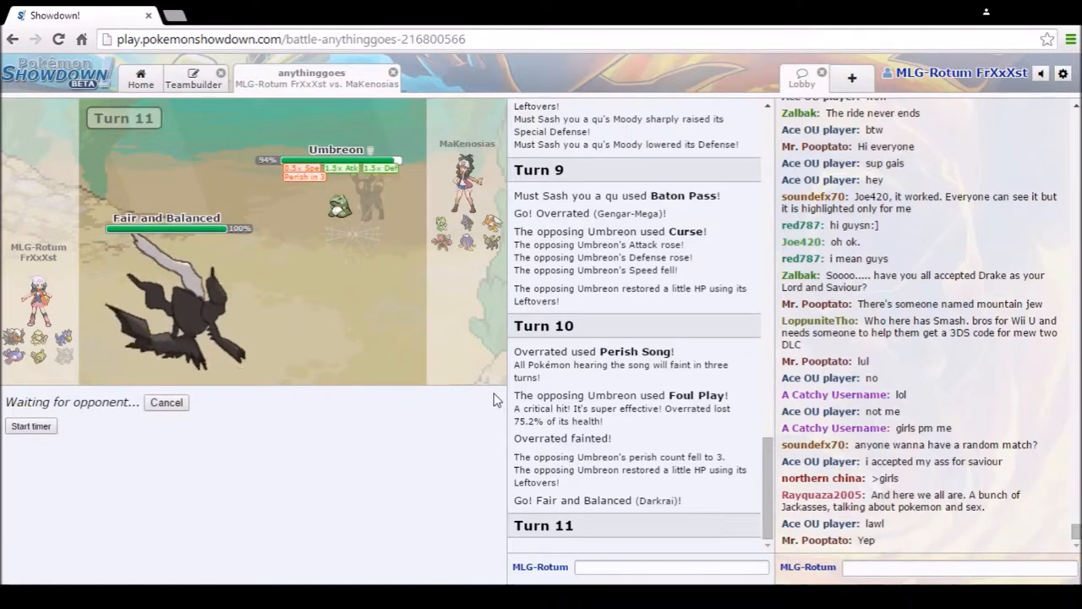
click(193, 78)
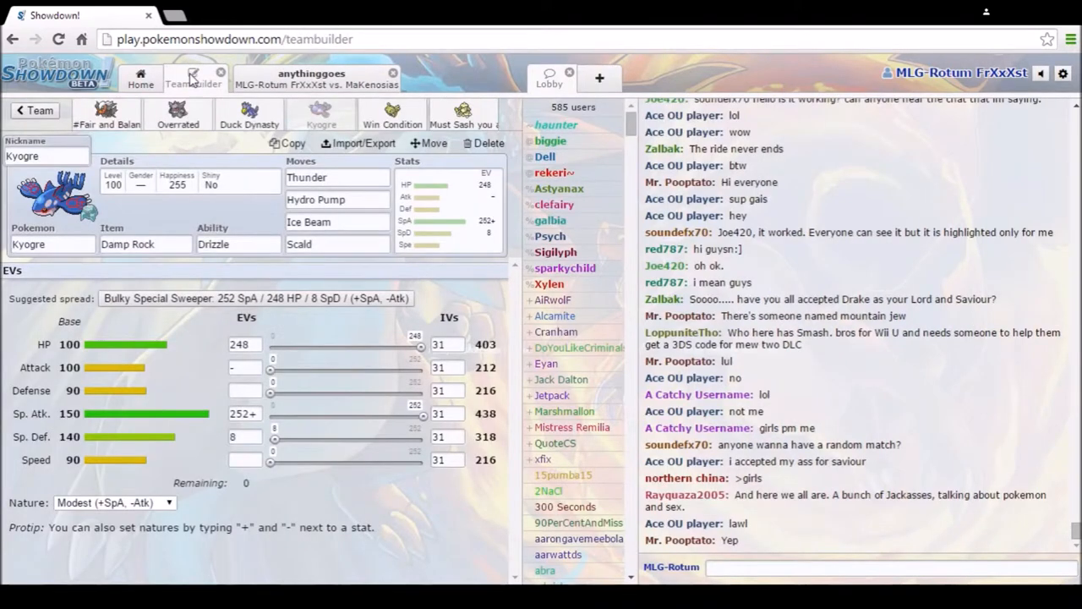
click(178, 115)
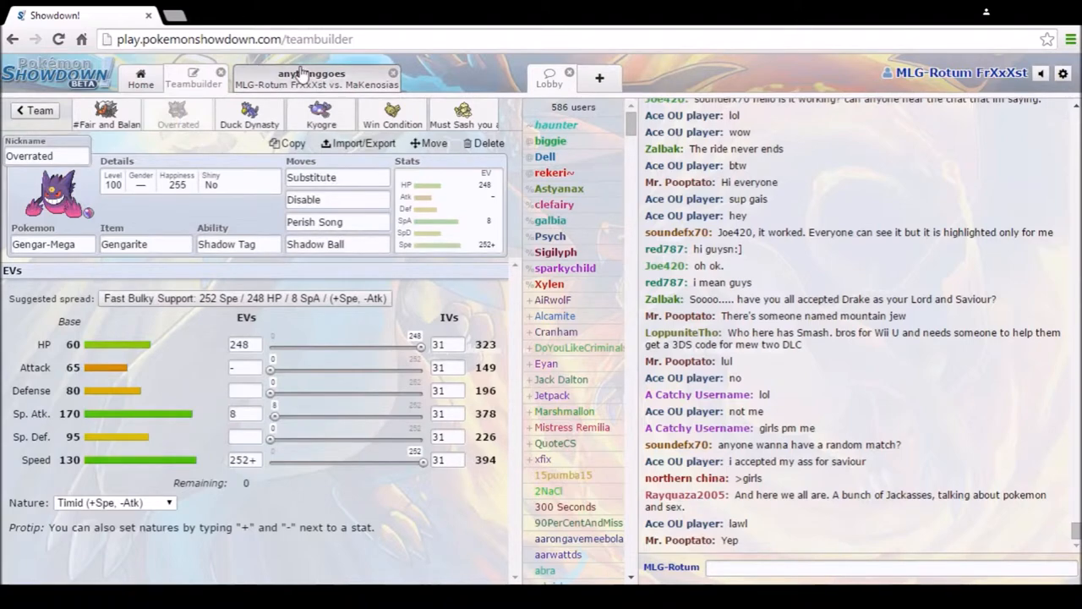
click(311, 78)
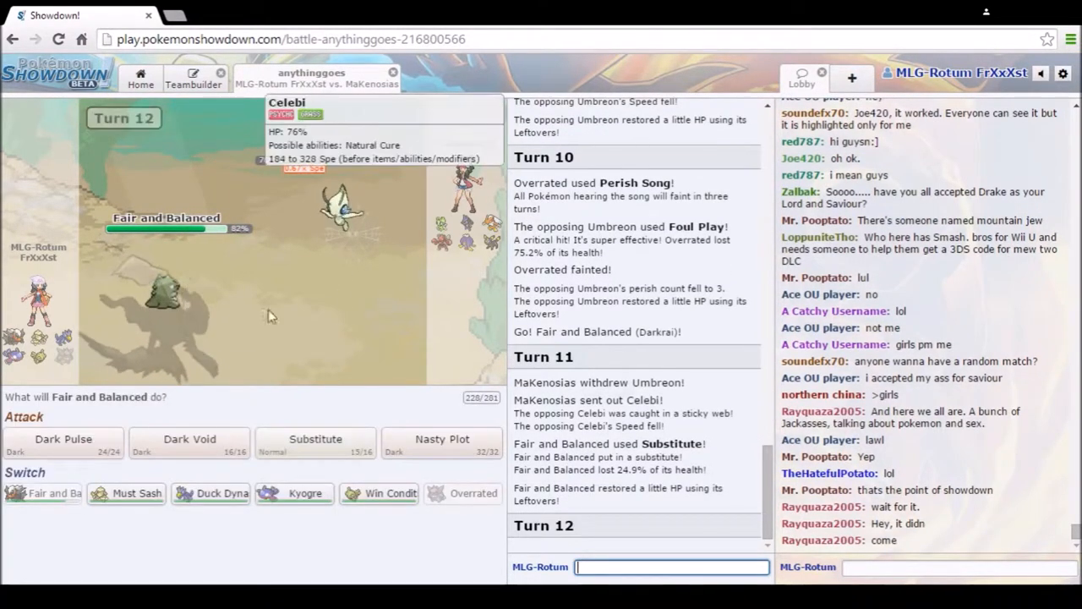
Step: Hit Celebi with Dark Pulse twice, sending 'nuice' in the battle chat between attacks
click(64, 440)
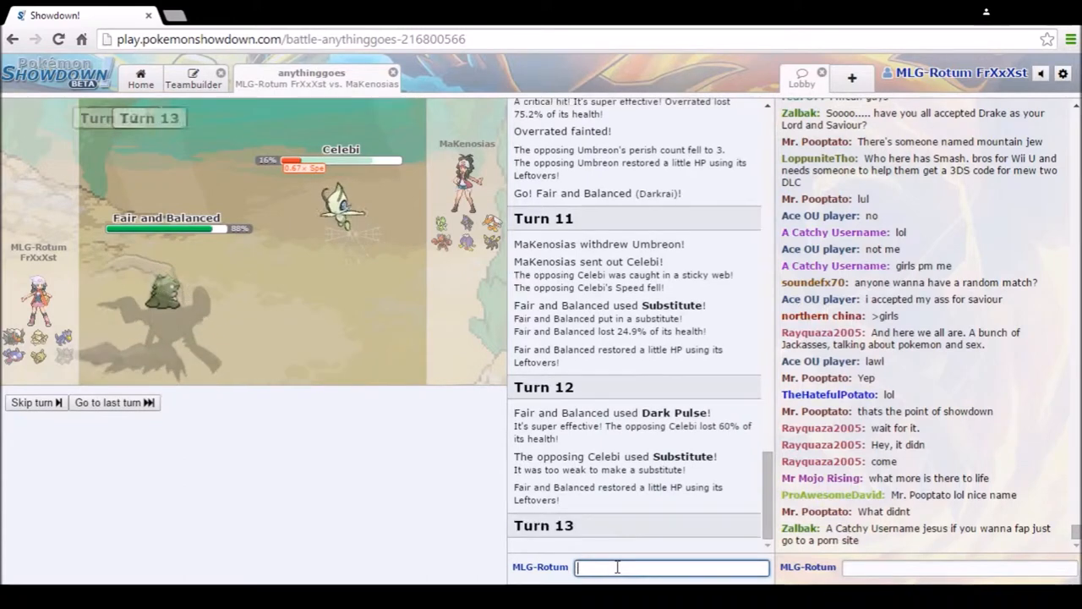
text(nu)
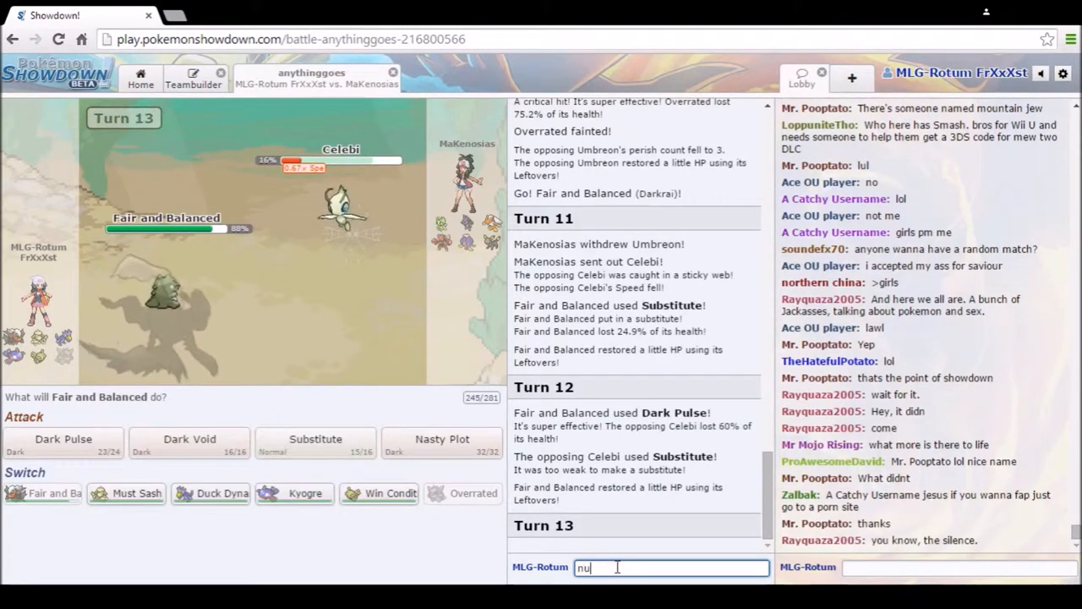
text(ice)
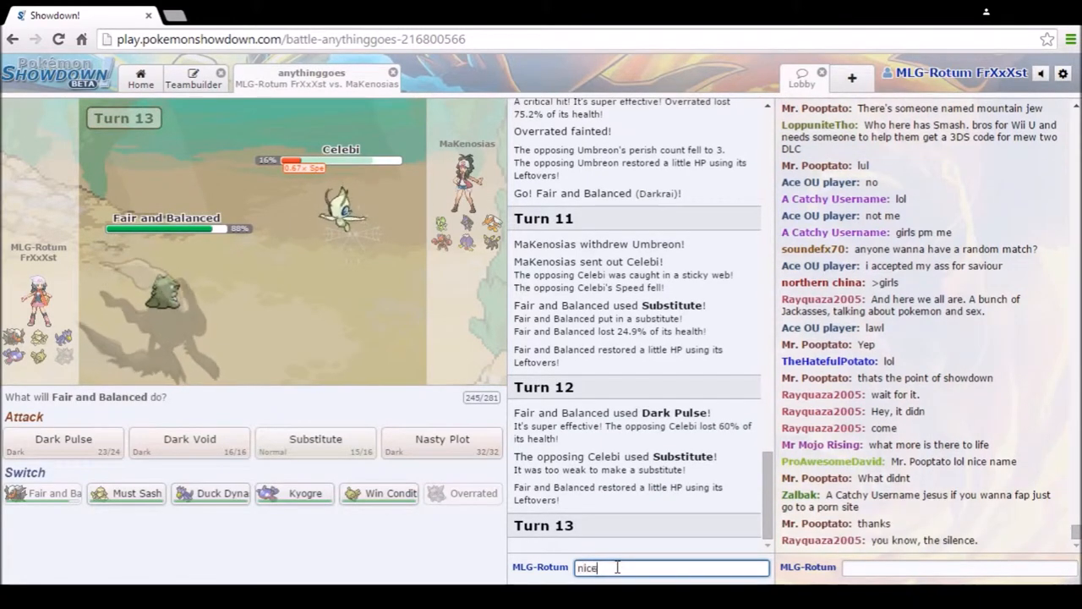
key(enter)
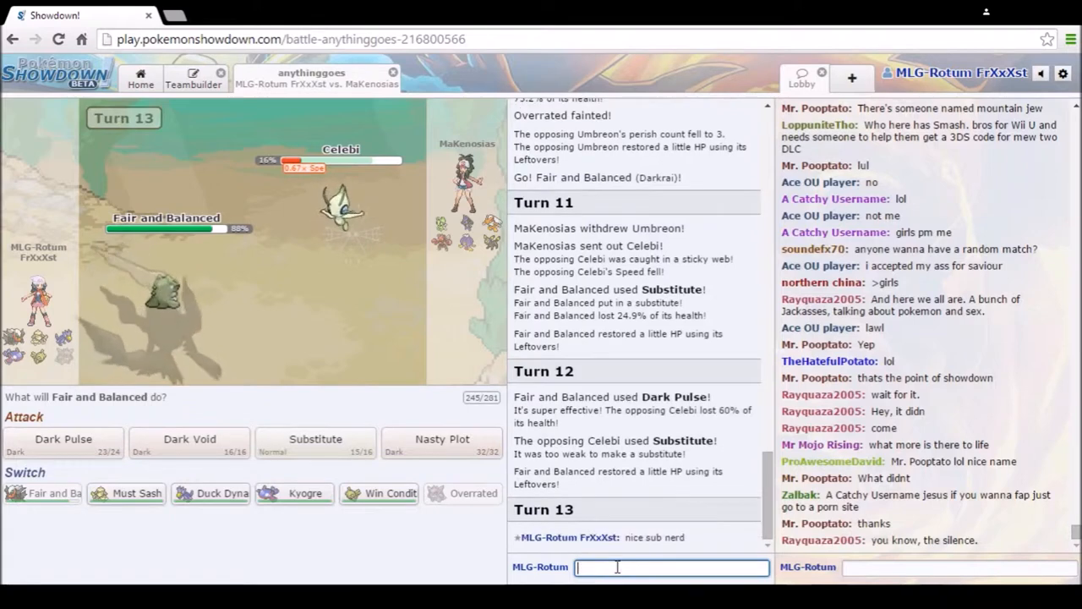
click(64, 440)
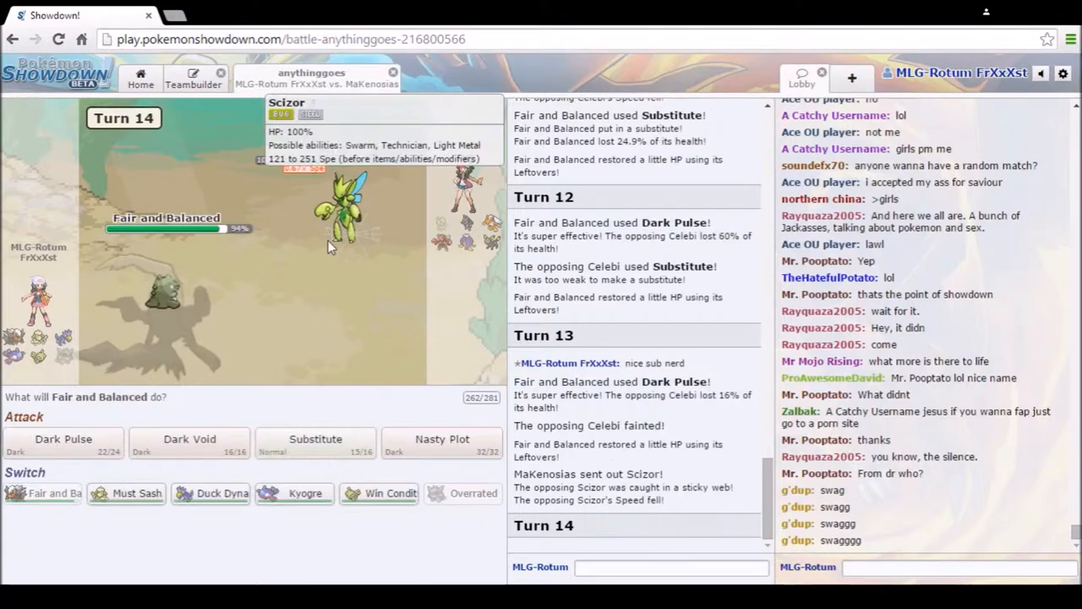
mouse_move(189, 443)
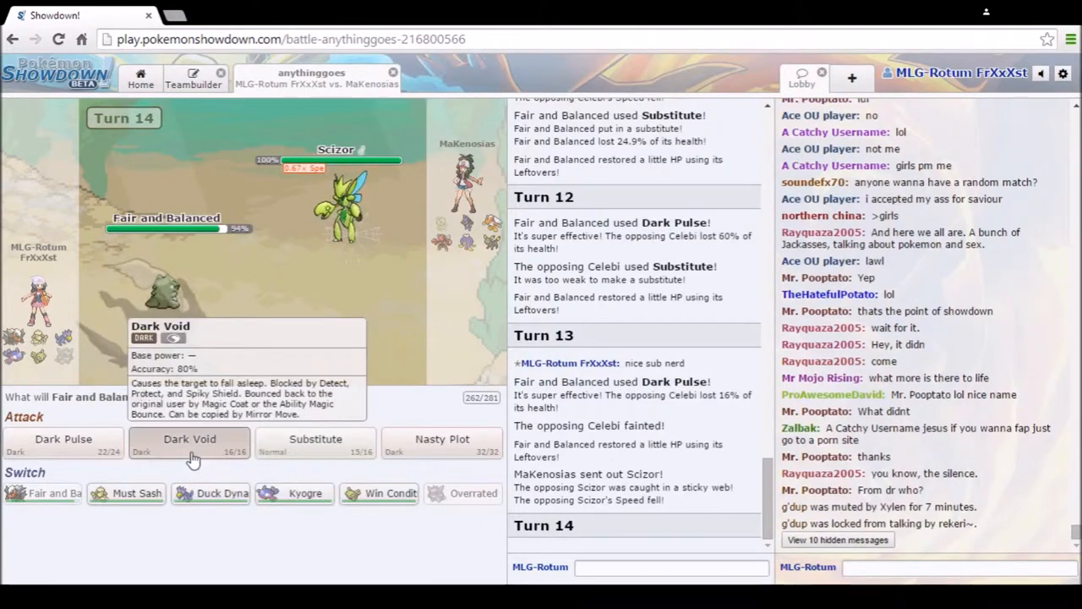
Step: Put the opposing Scizor to sleep with Dark Void
click(189, 440)
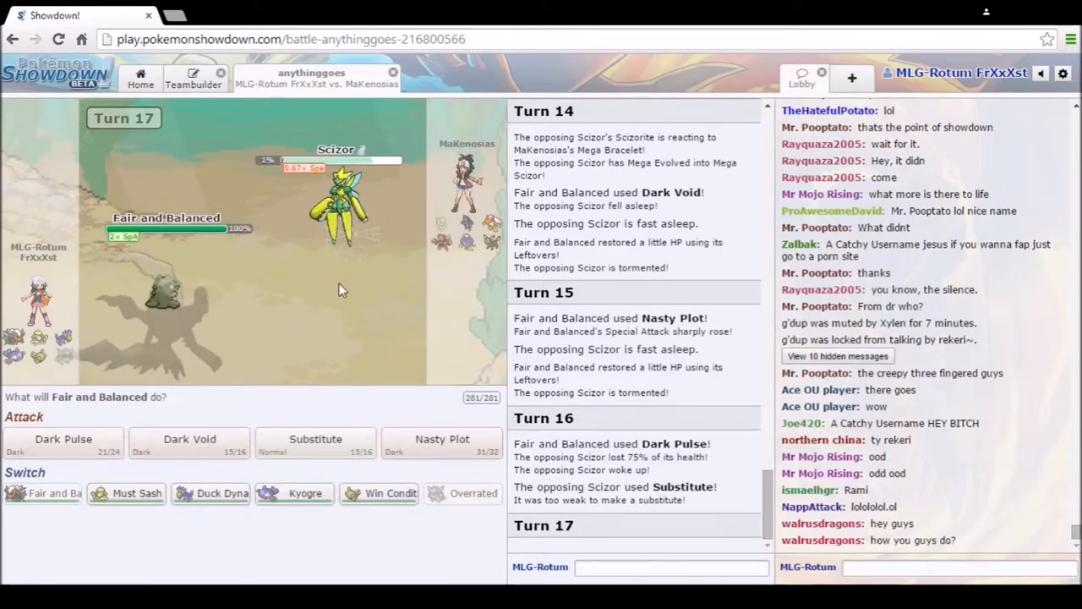
Step: Chat 'the subs are re' and 'do oyou have a single', finishing Scizor with Dark Pulse in between
click(669, 567)
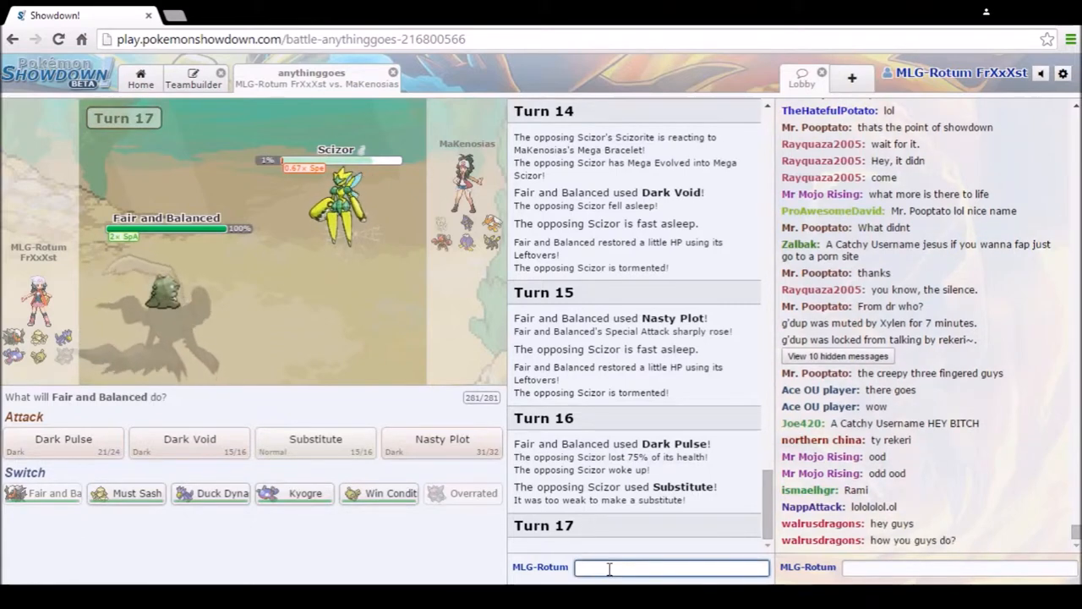
text(the subs are re)
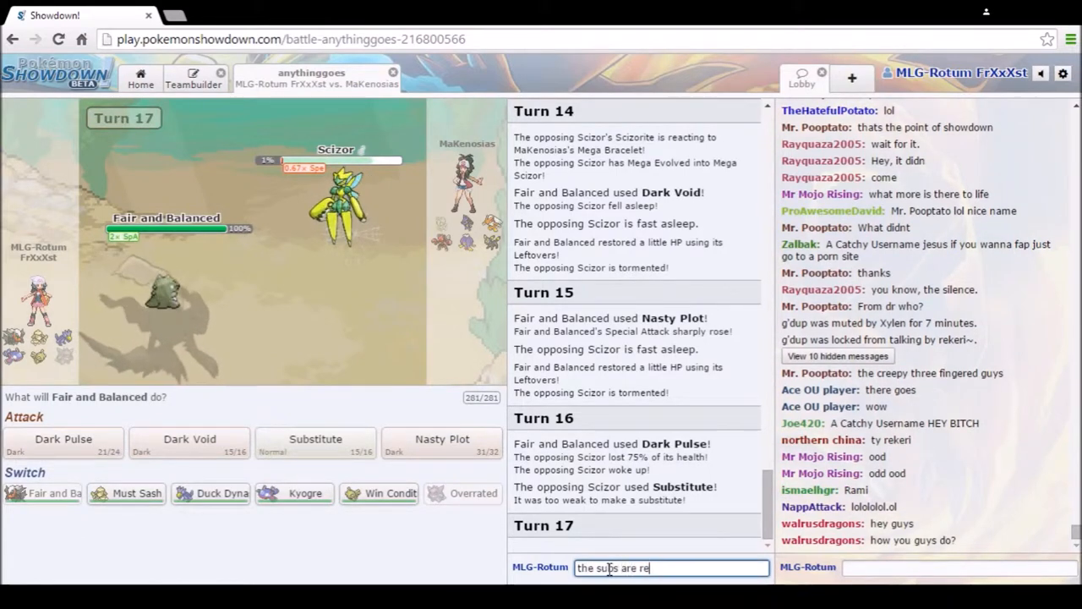
key(enter)
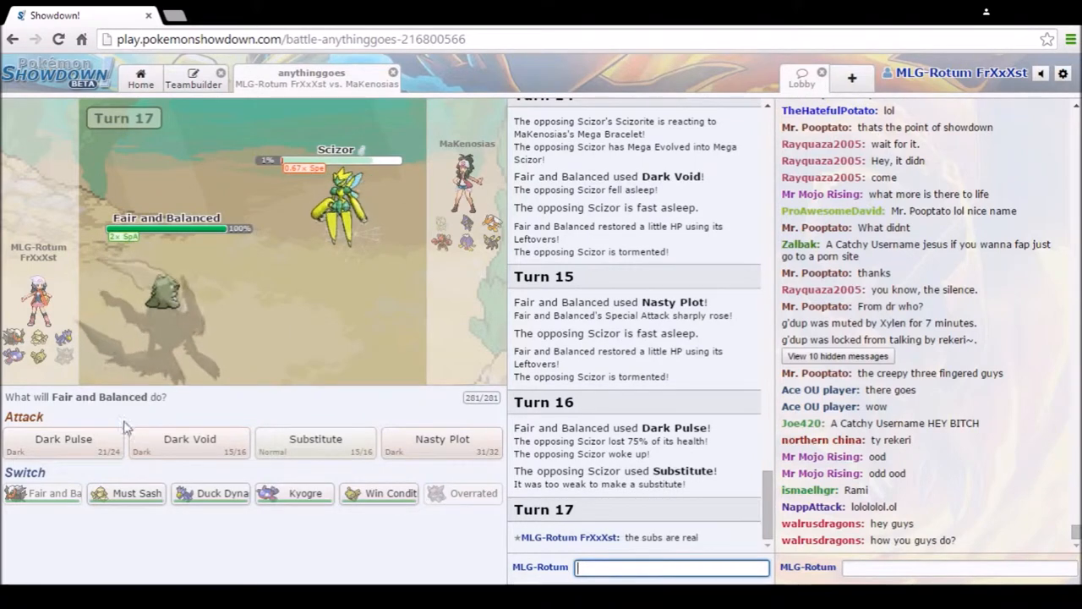
click(64, 440)
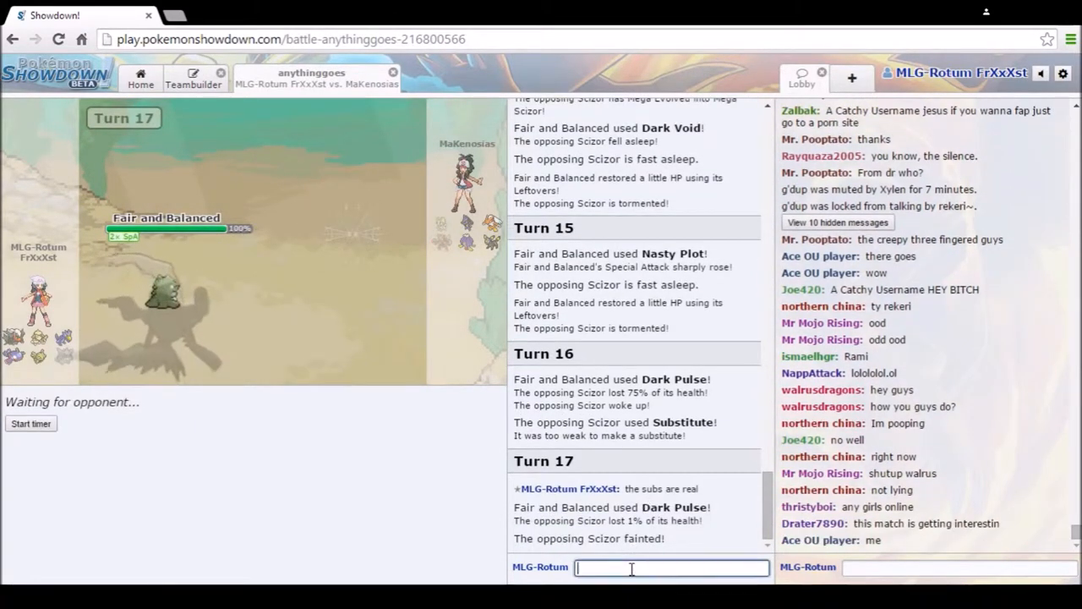
text(do oyou not)
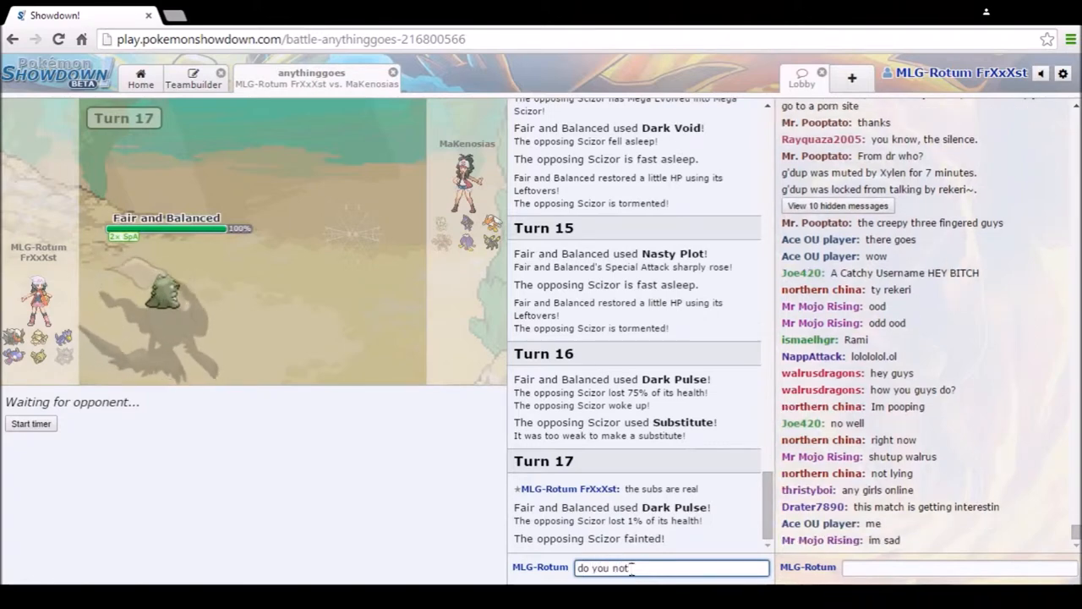
text(have a single attack on anythi)
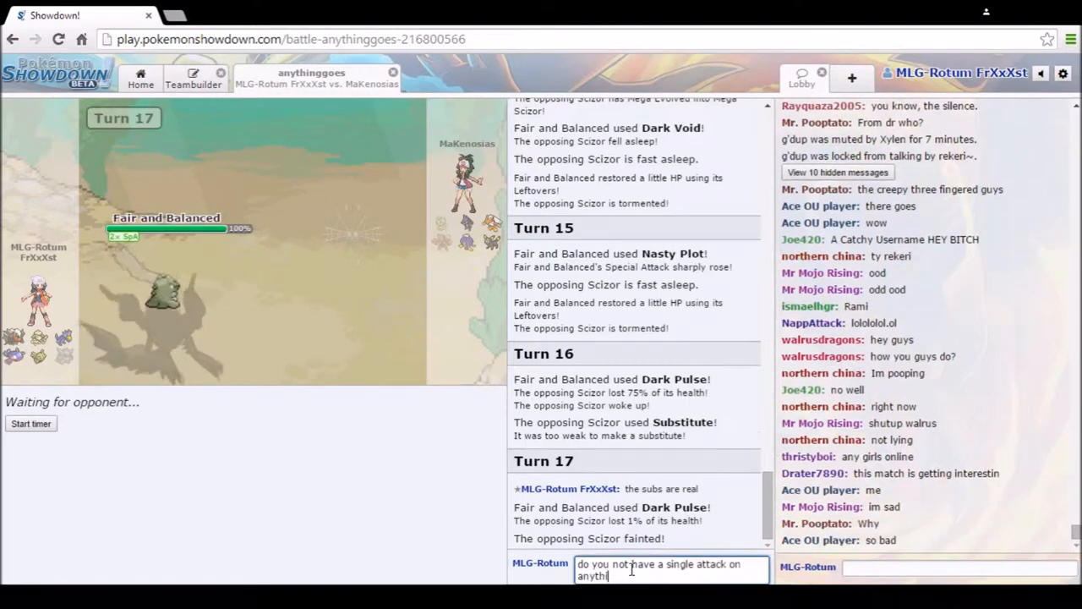
key(enter)
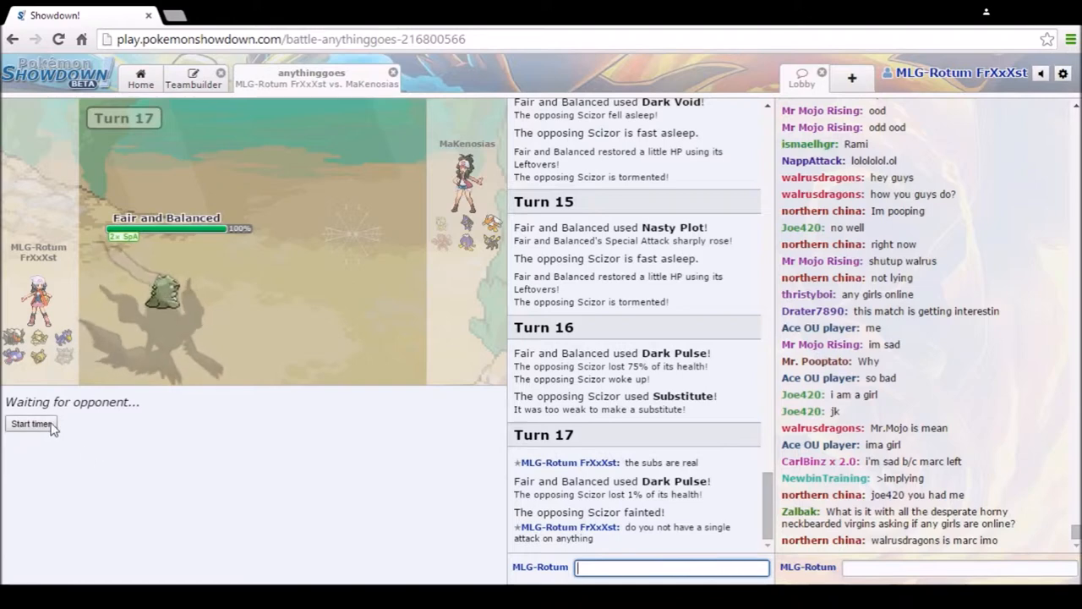
Step: Start writing 'dankrai is fairand' in the battle chat as Drifblim comes out
click(30, 423)
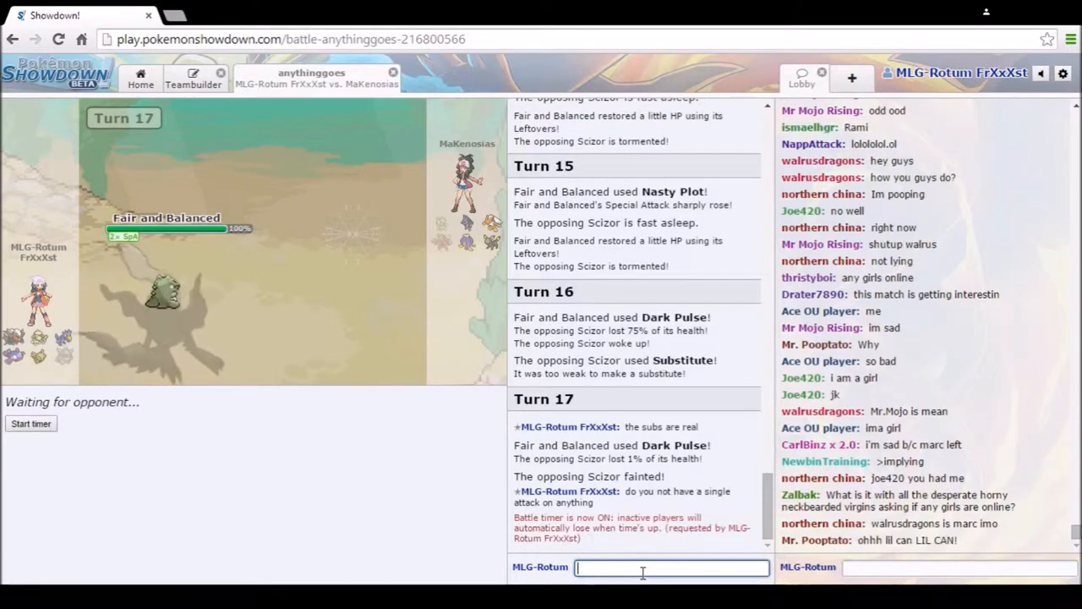
text(dankrai is)
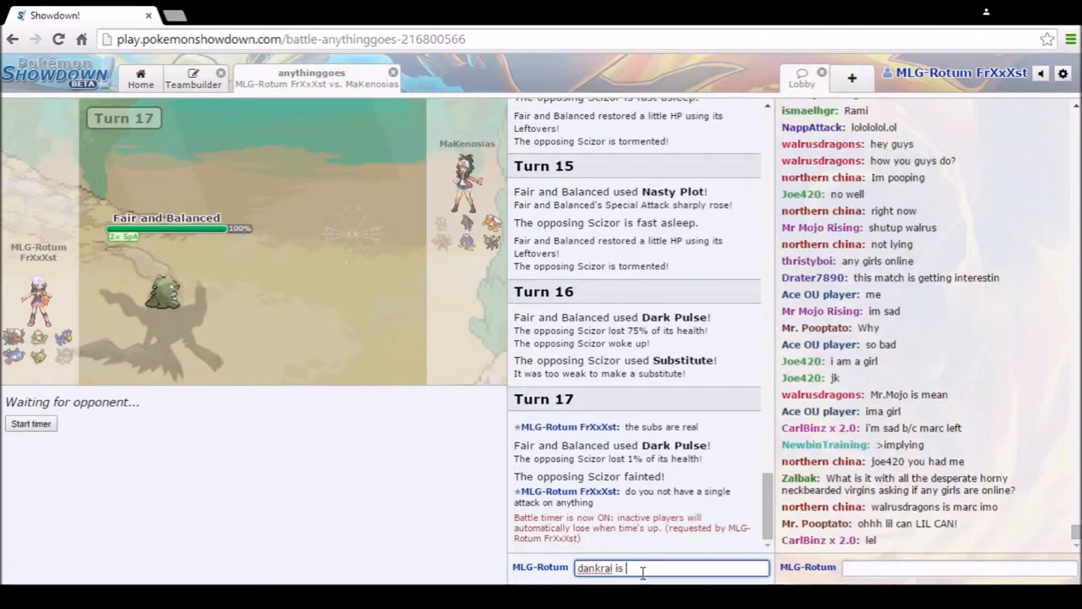
text(fairand)
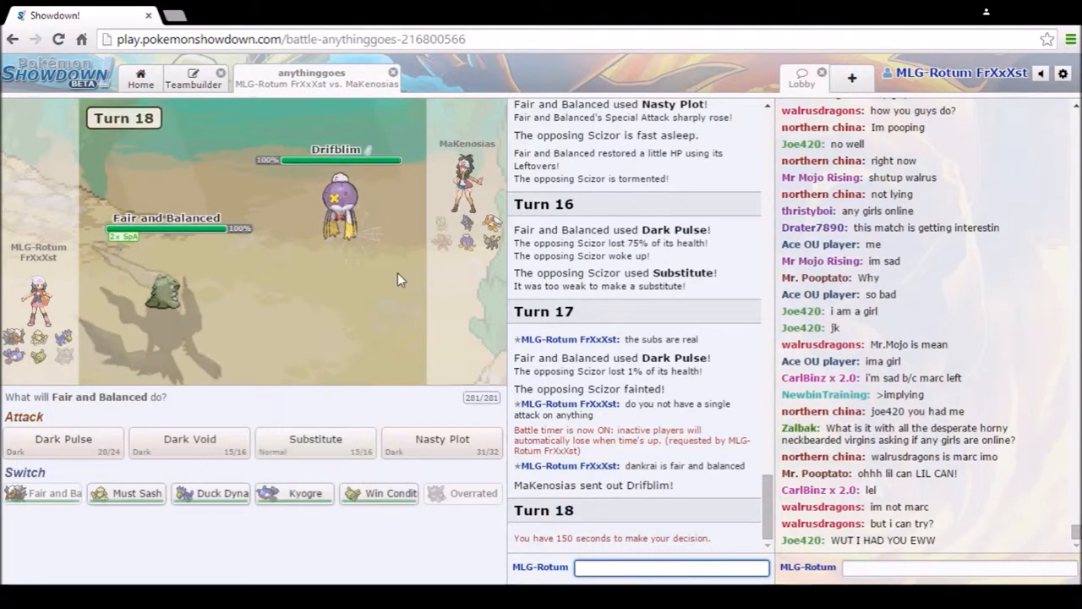
mouse_move(189, 440)
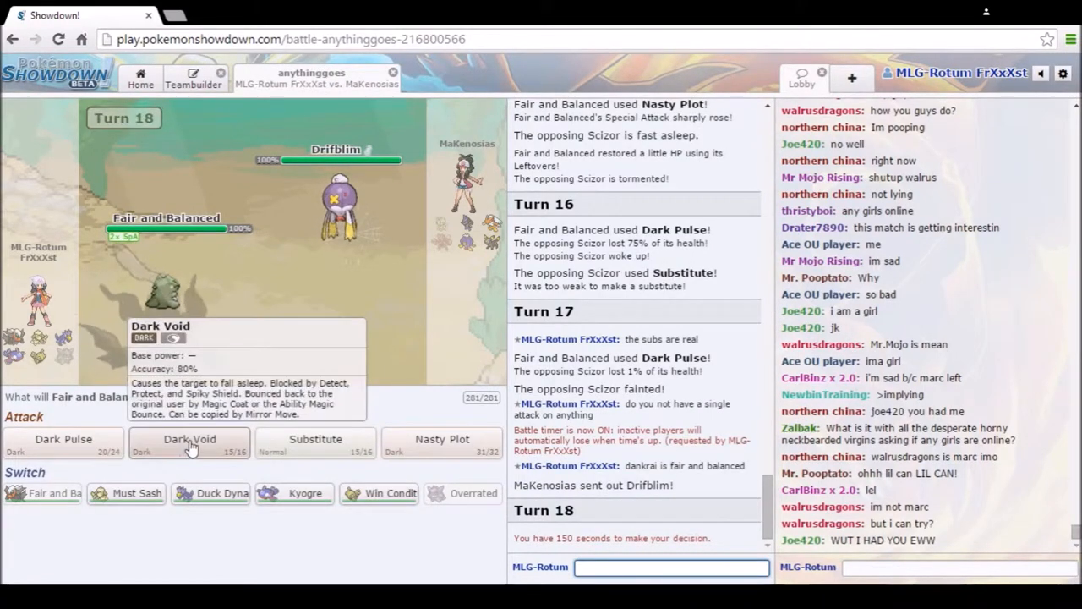
Step: Sleep Drifblim with Dark Void, hit the switched-in Lucario with Dark Pulse, and type 'inner focus' in chat
click(189, 439)
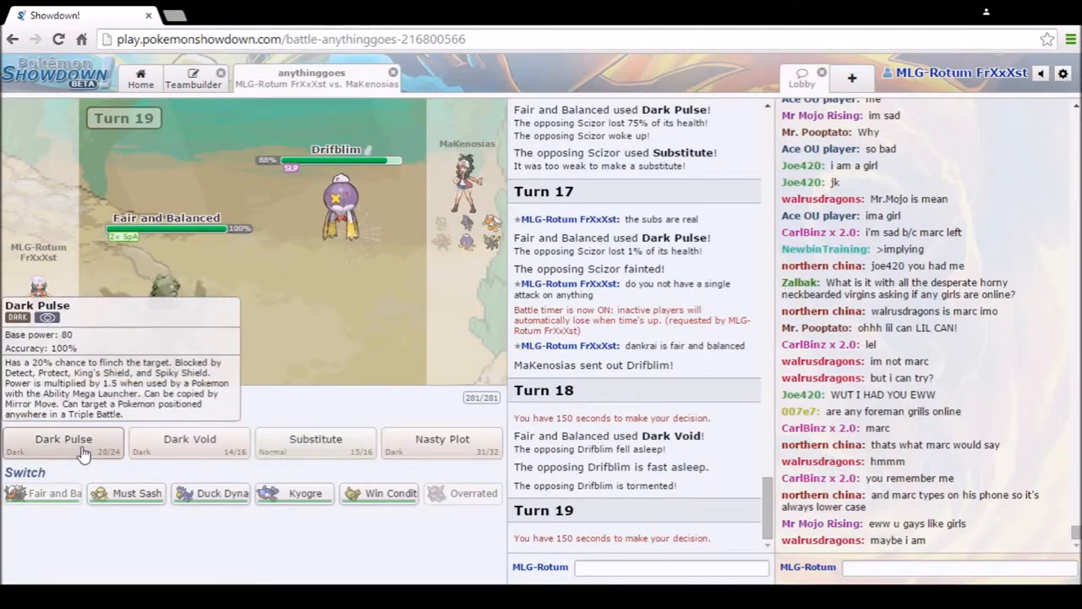
click(64, 440)
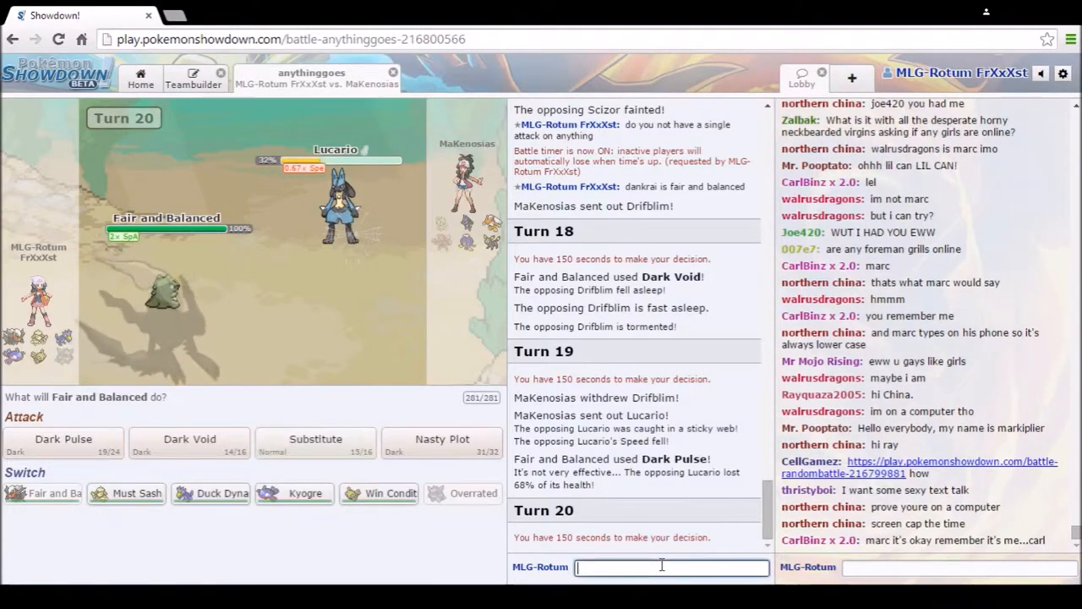
text(inner focus)
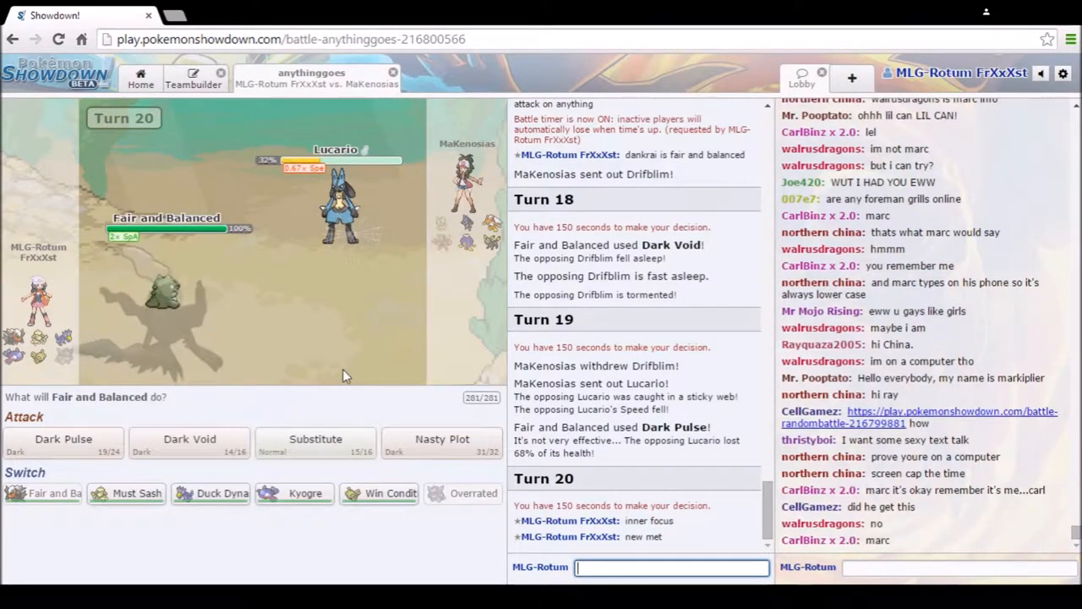
mouse_move(64, 439)
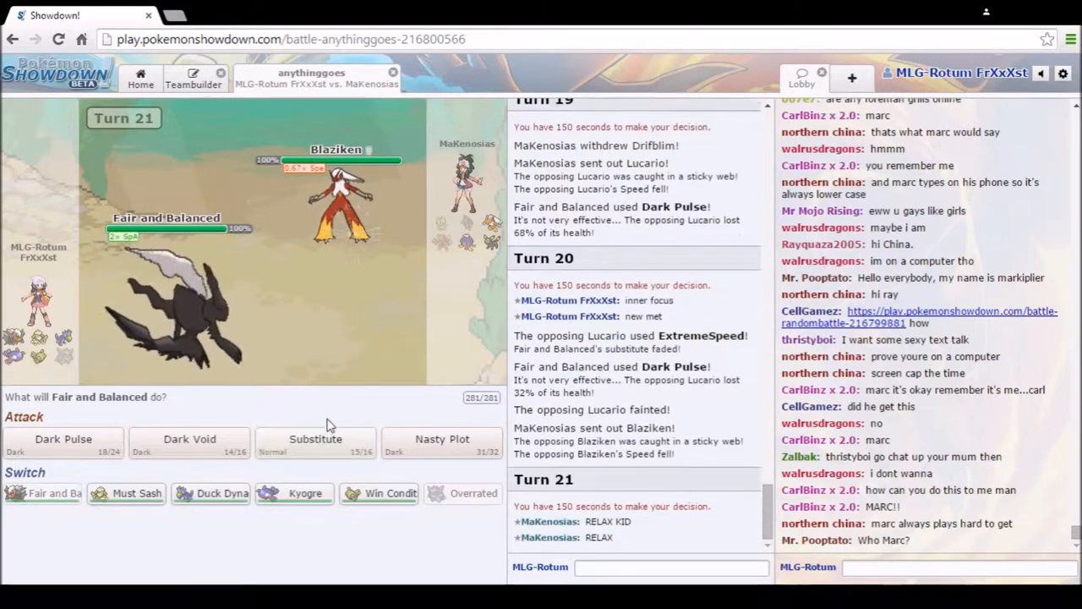
mouse_move(314, 440)
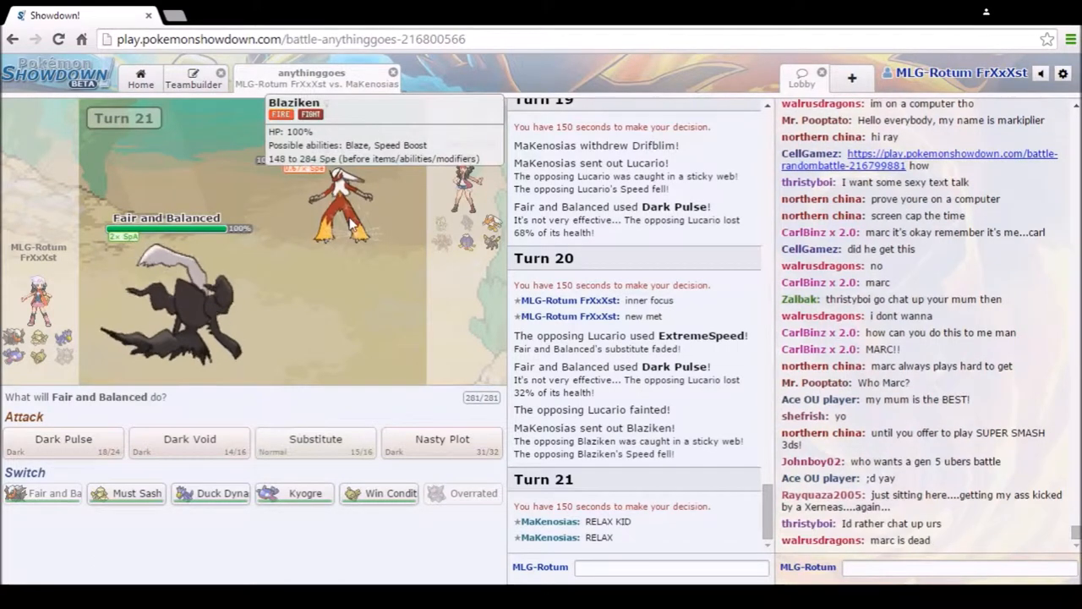
mouse_move(296, 355)
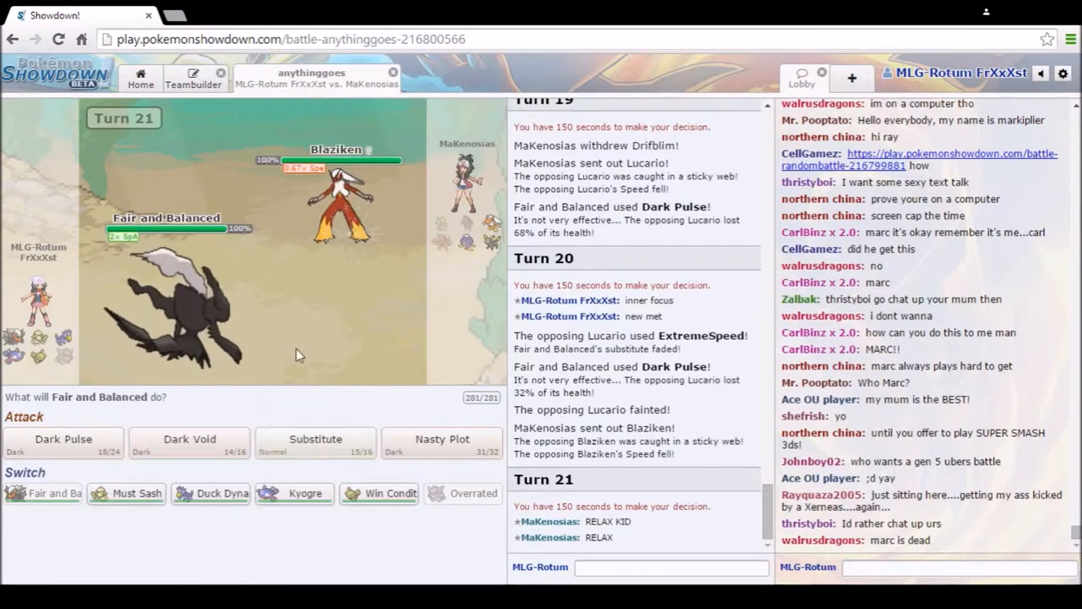
mouse_move(314, 440)
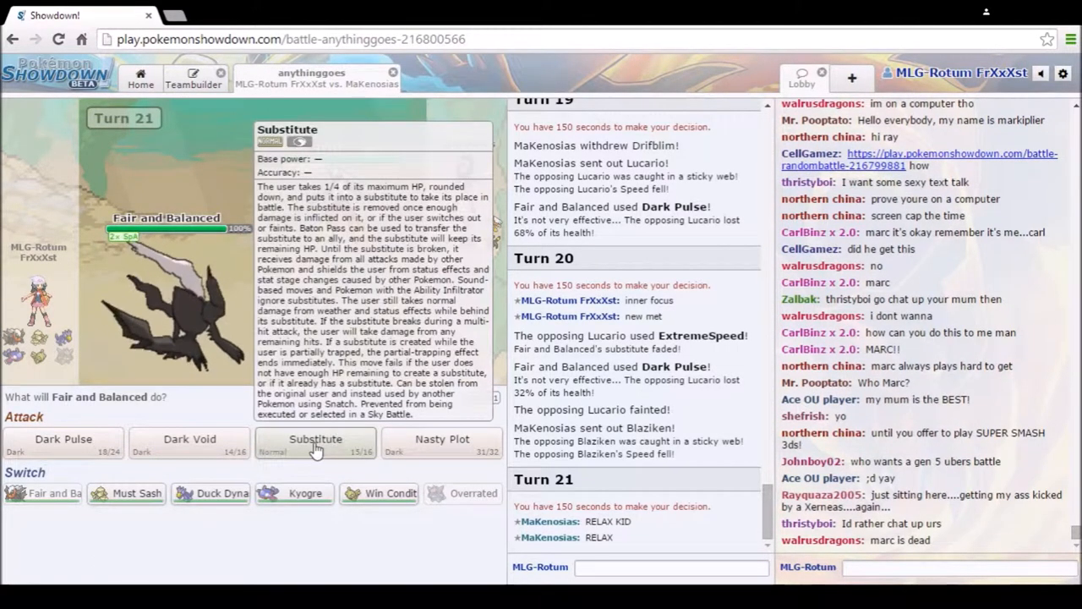
Step: Shield Darkrai with Substitute against Blaziken, then try Dark Void on it
click(314, 443)
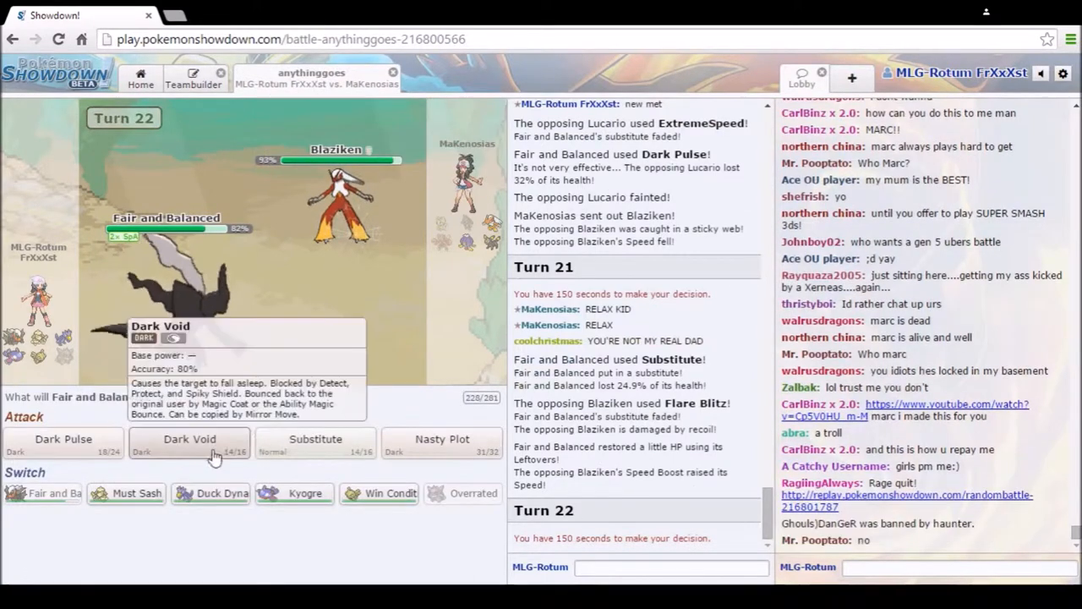
click(190, 440)
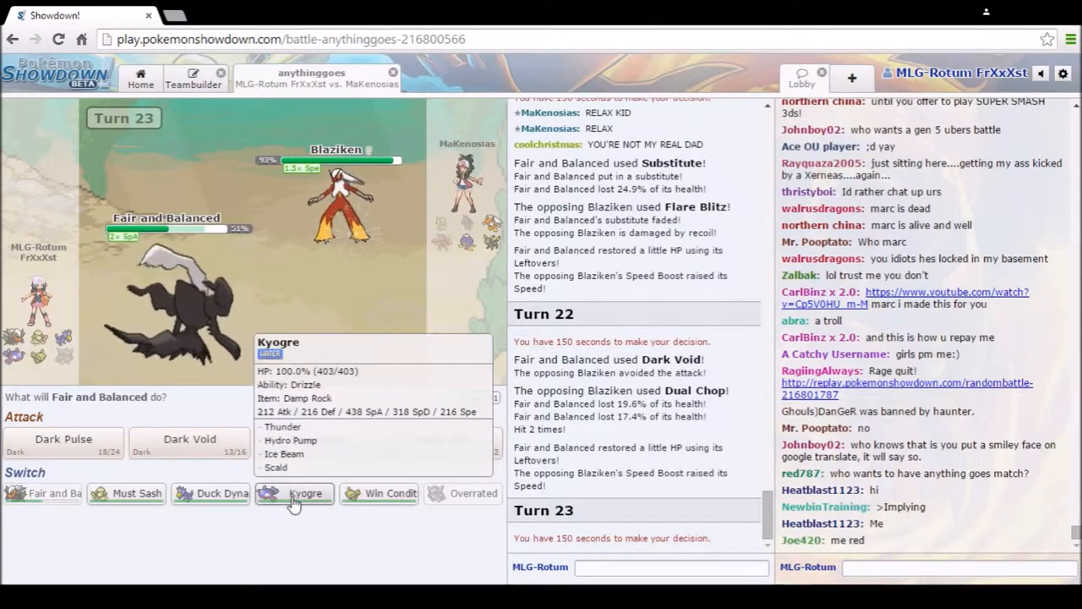
Step: Switch to Kyogre, hit Umbreon with Scald, and send in Duck Dynasty (Golduck) after Kyogre faints
click(294, 494)
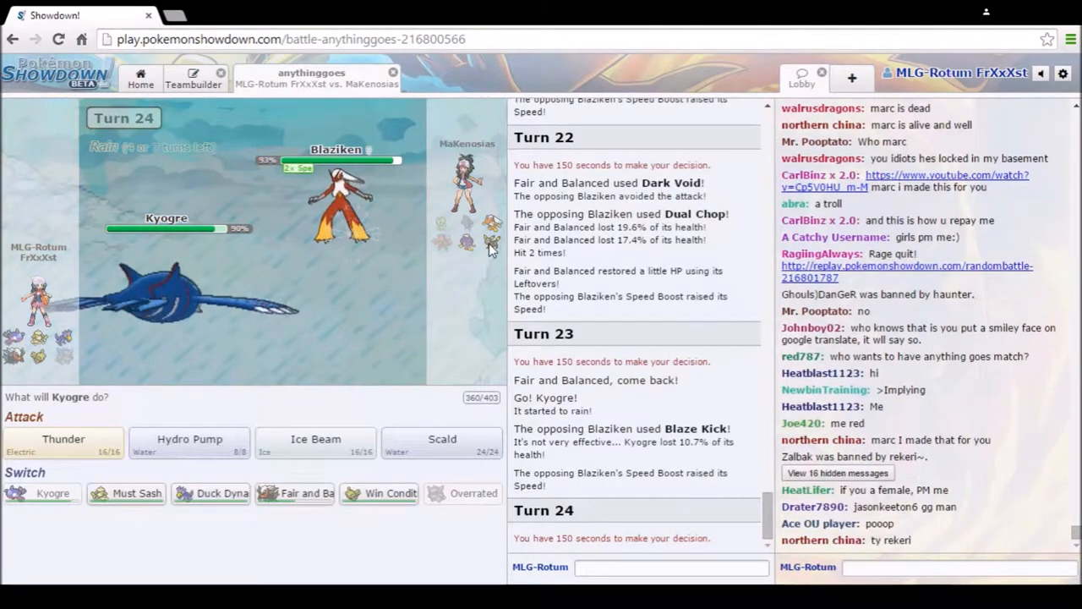
mouse_move(356, 367)
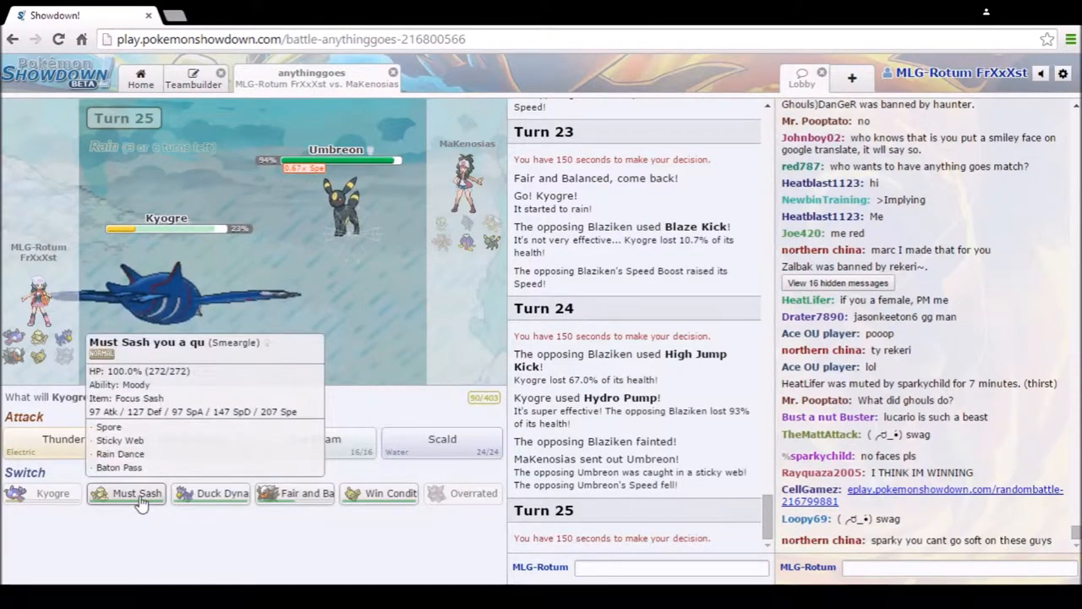
mouse_move(149, 520)
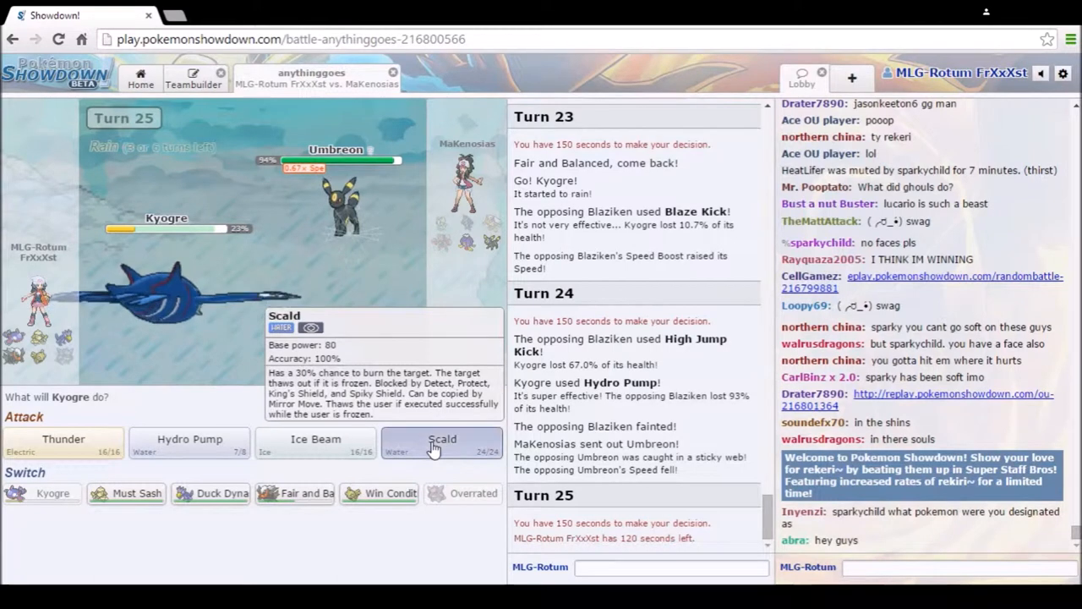
click(443, 443)
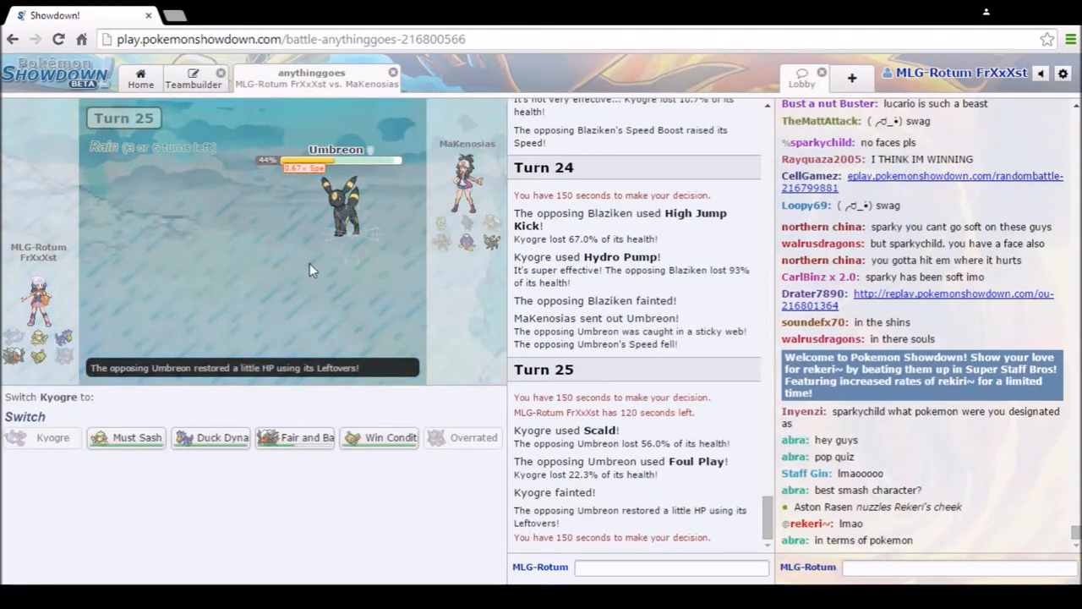
mouse_move(210, 437)
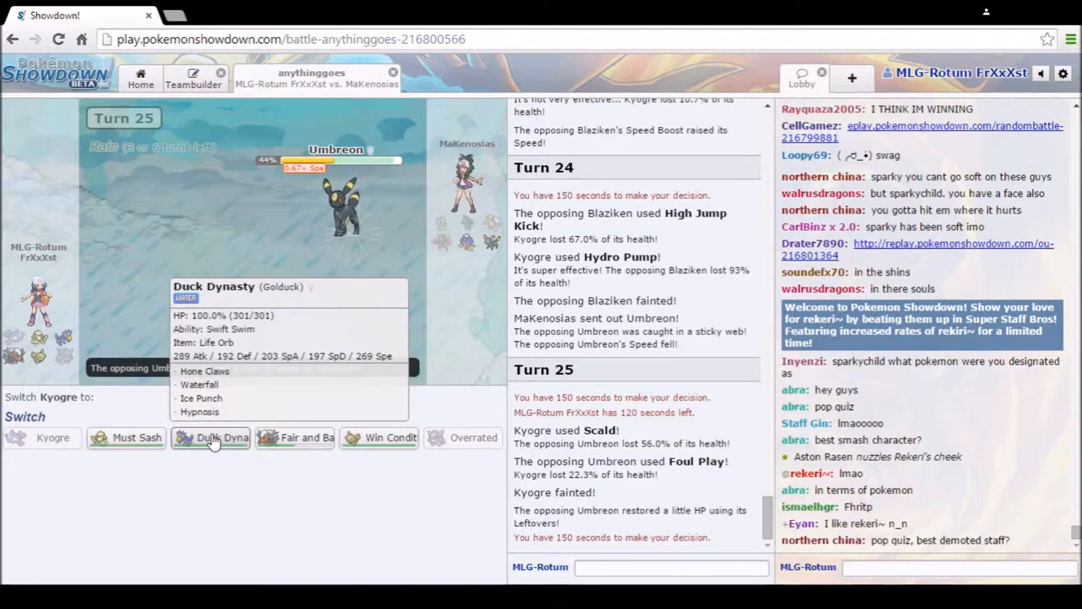
mouse_move(135, 437)
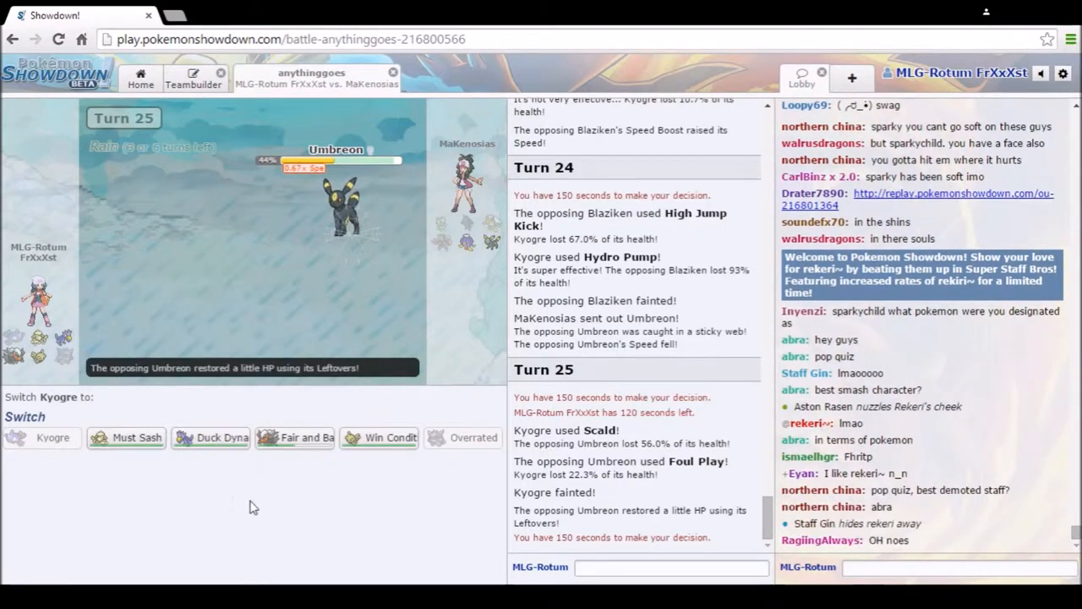
click(212, 436)
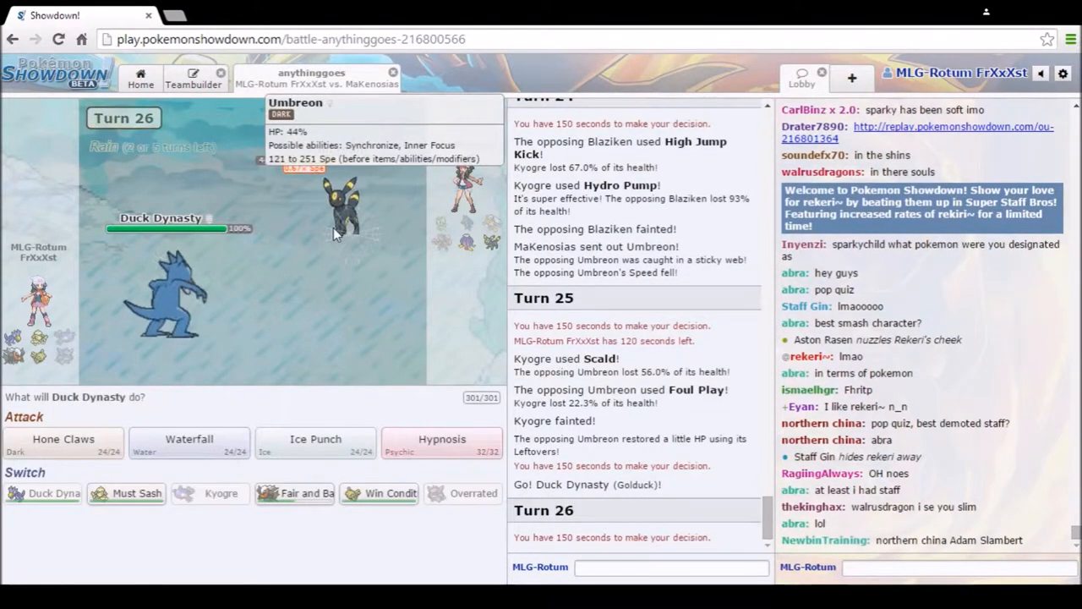
mouse_move(441, 443)
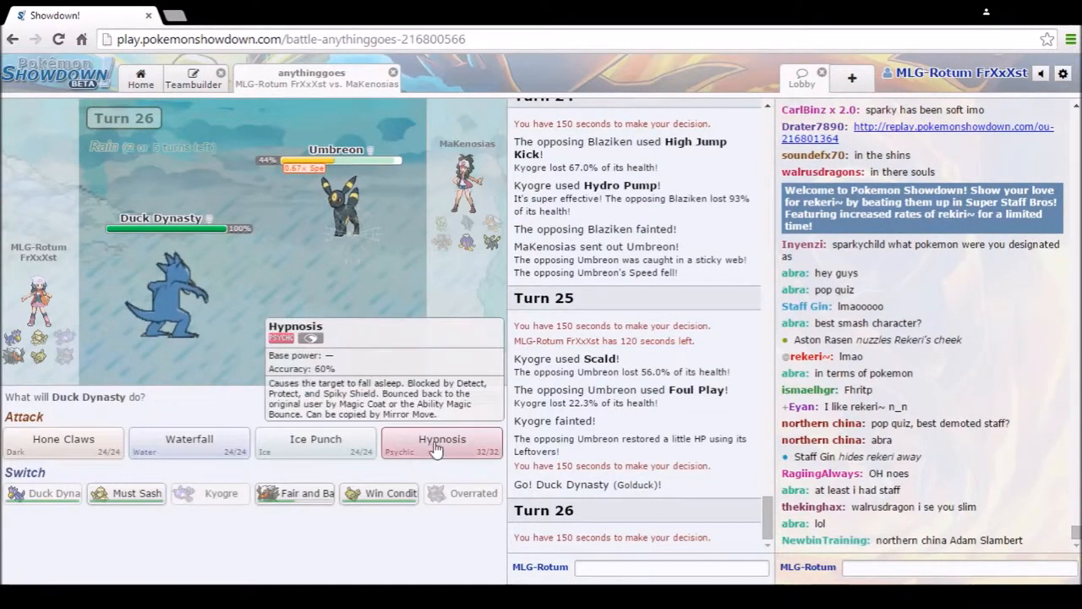
Step: Use Hypnosis on Umbreon twice, then knock out Drifblim with Ice Punch
click(442, 440)
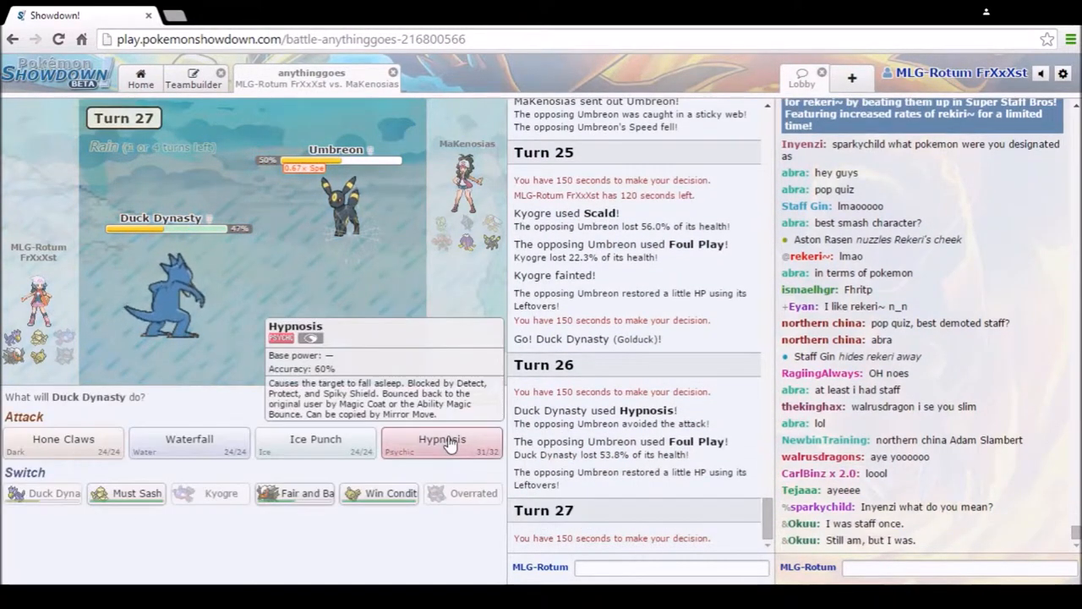
click(441, 439)
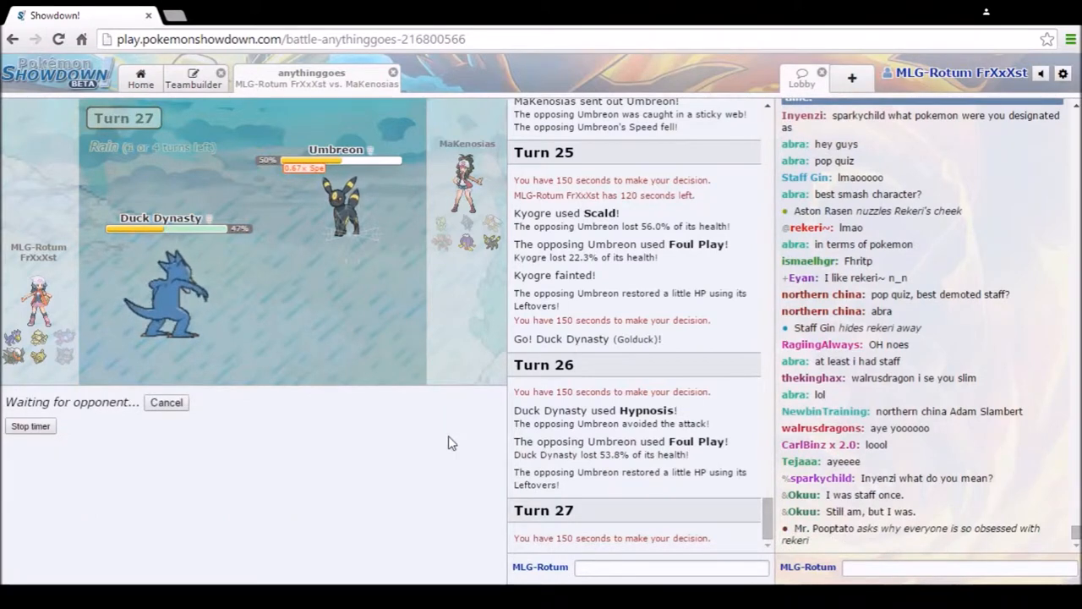
scroll(down, 3)
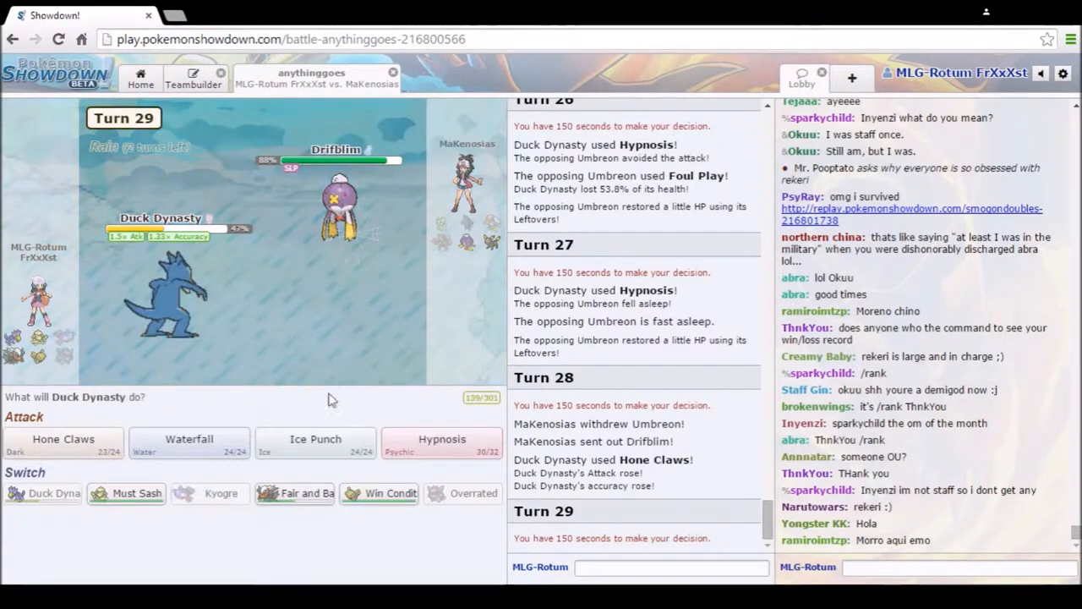
click(315, 443)
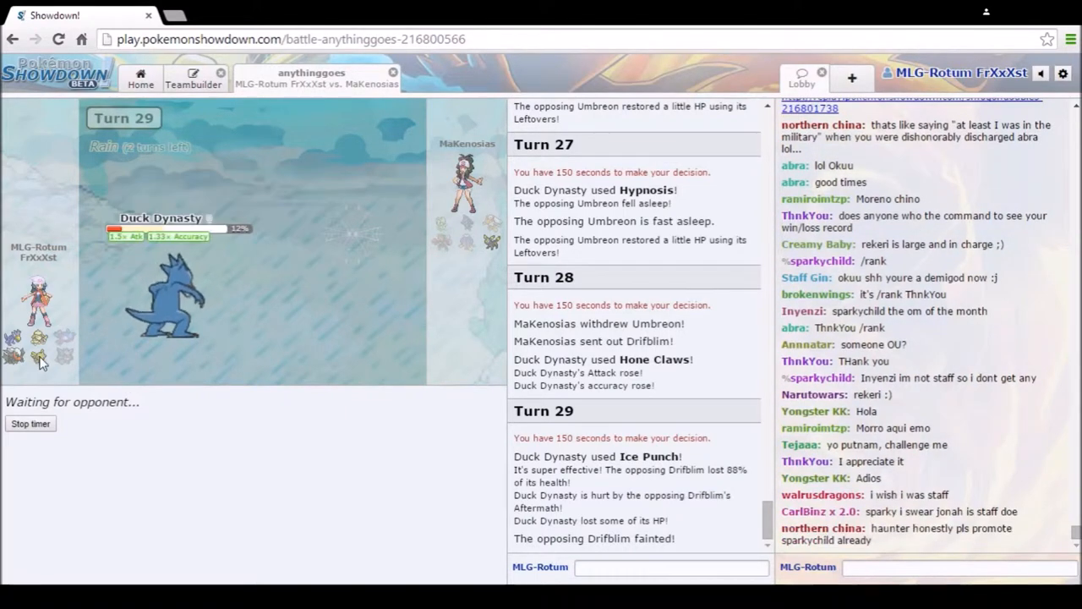
mouse_move(382, 415)
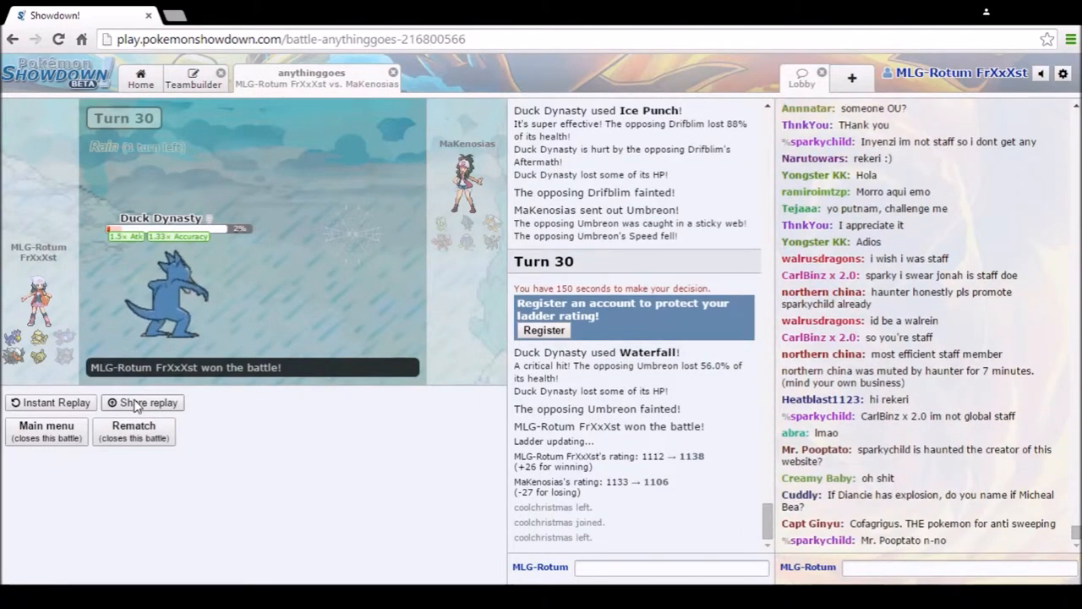
Step: Share the replay of the won battle and close the battle tab to return to the lobby
click(142, 403)
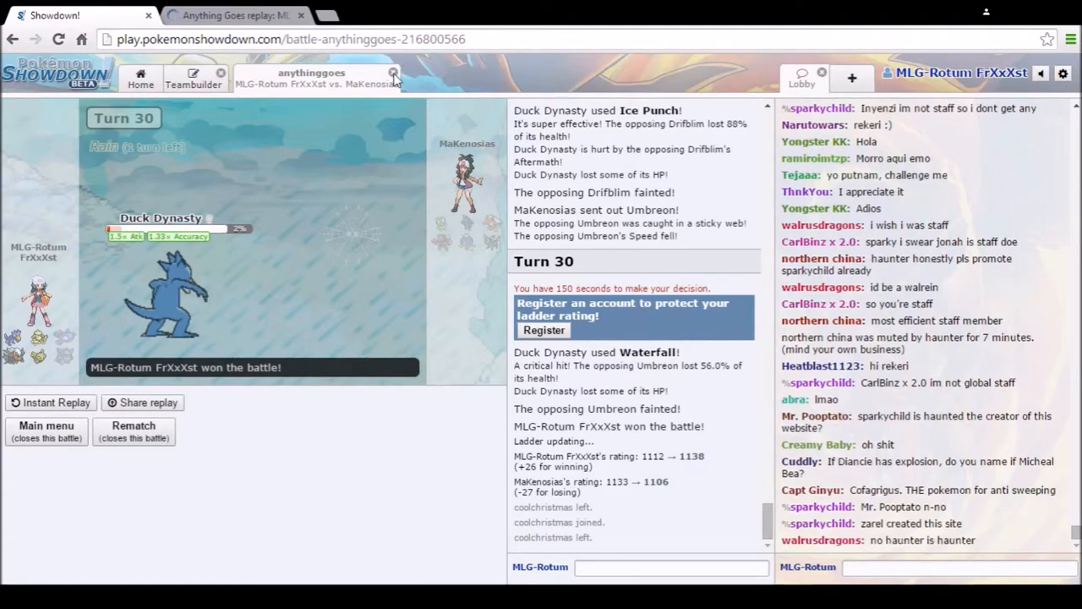
mouse_move(394, 78)
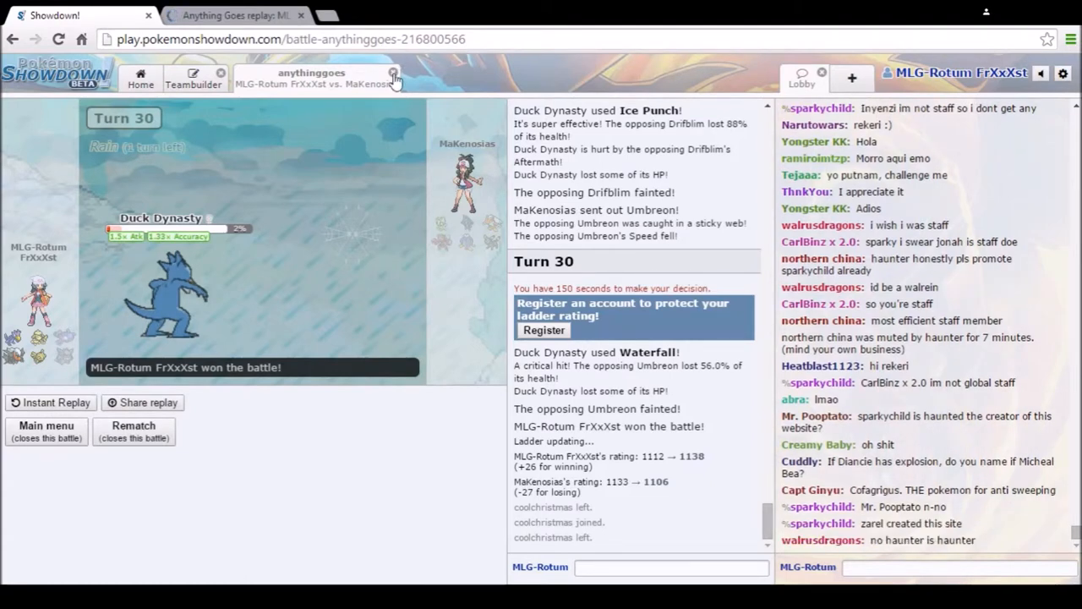
click(392, 73)
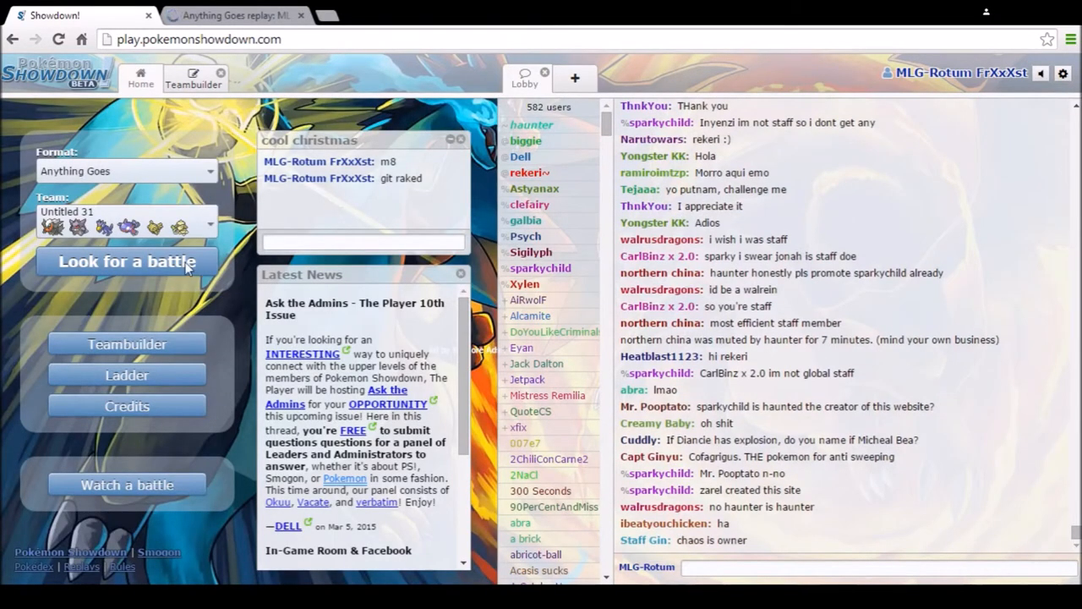